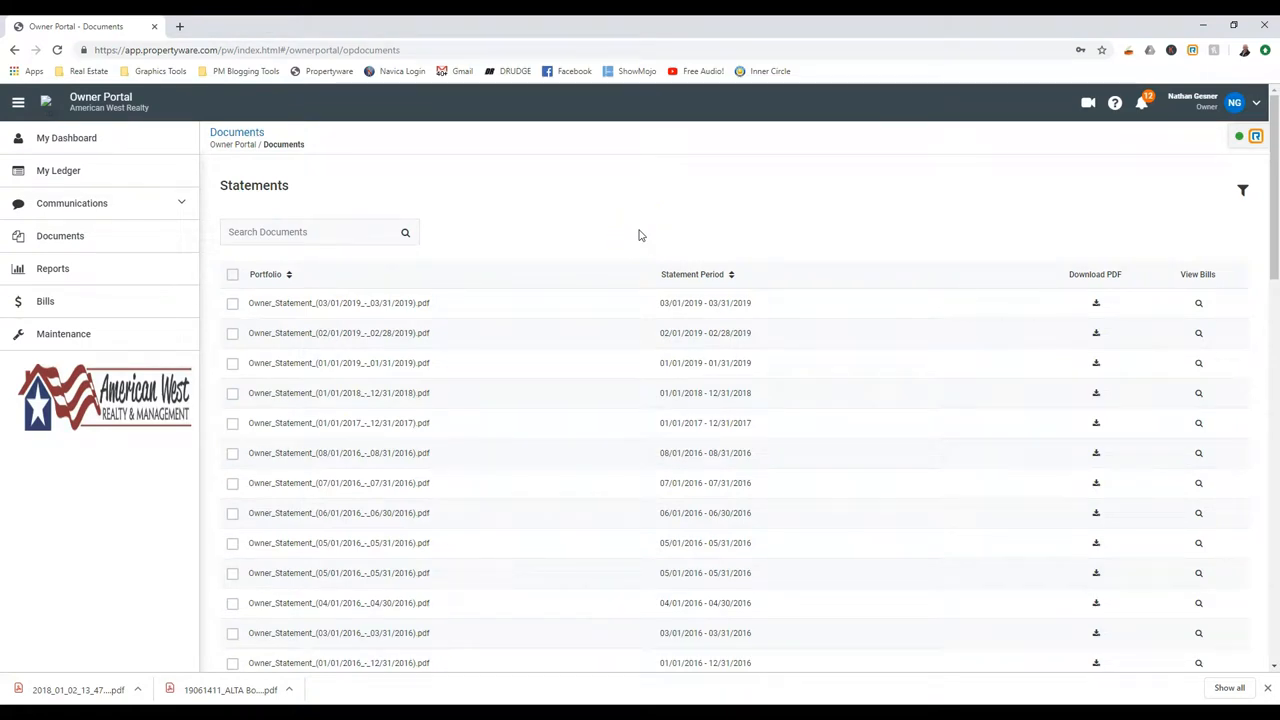
mouse_move(670, 221)
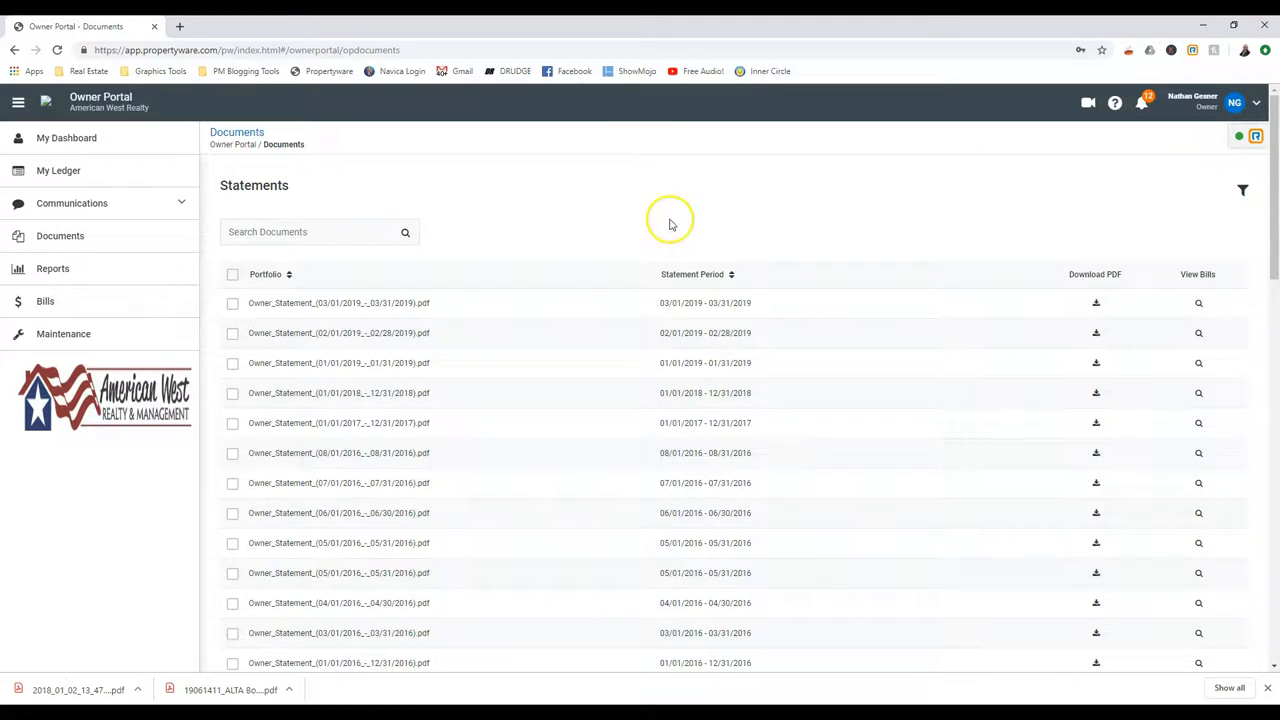
mouse_move(670, 223)
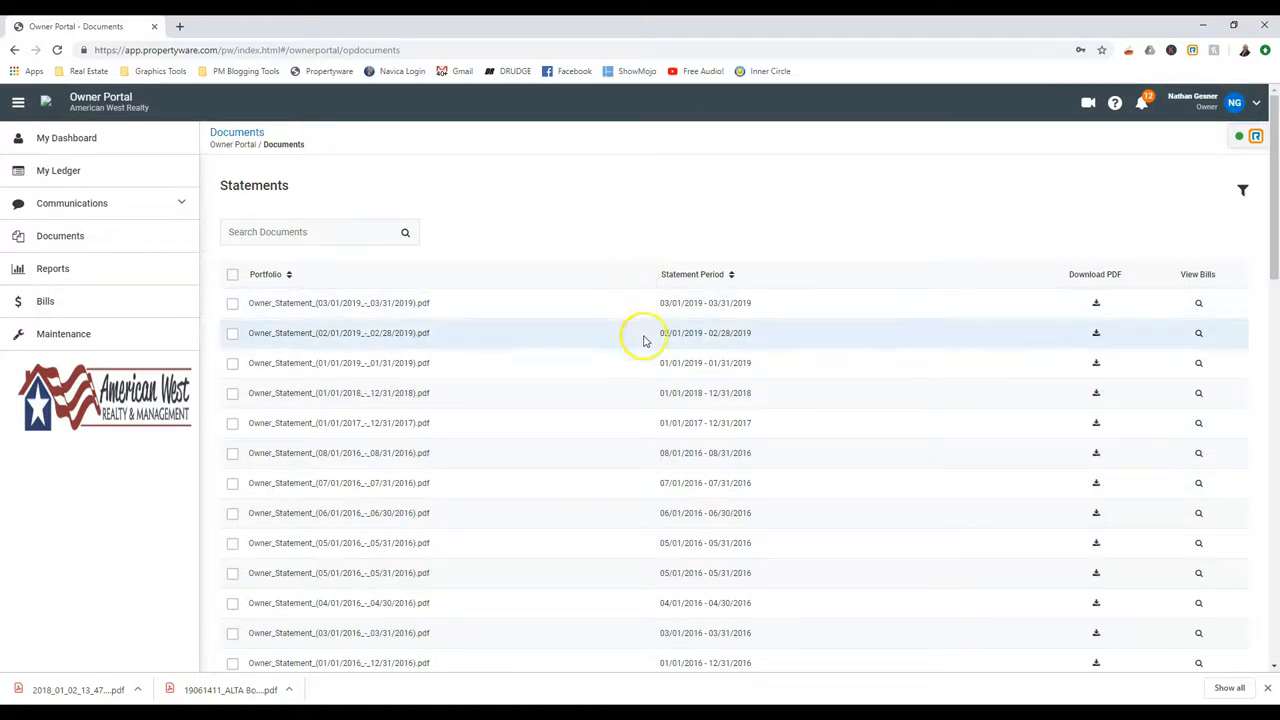
mouse_move(685, 452)
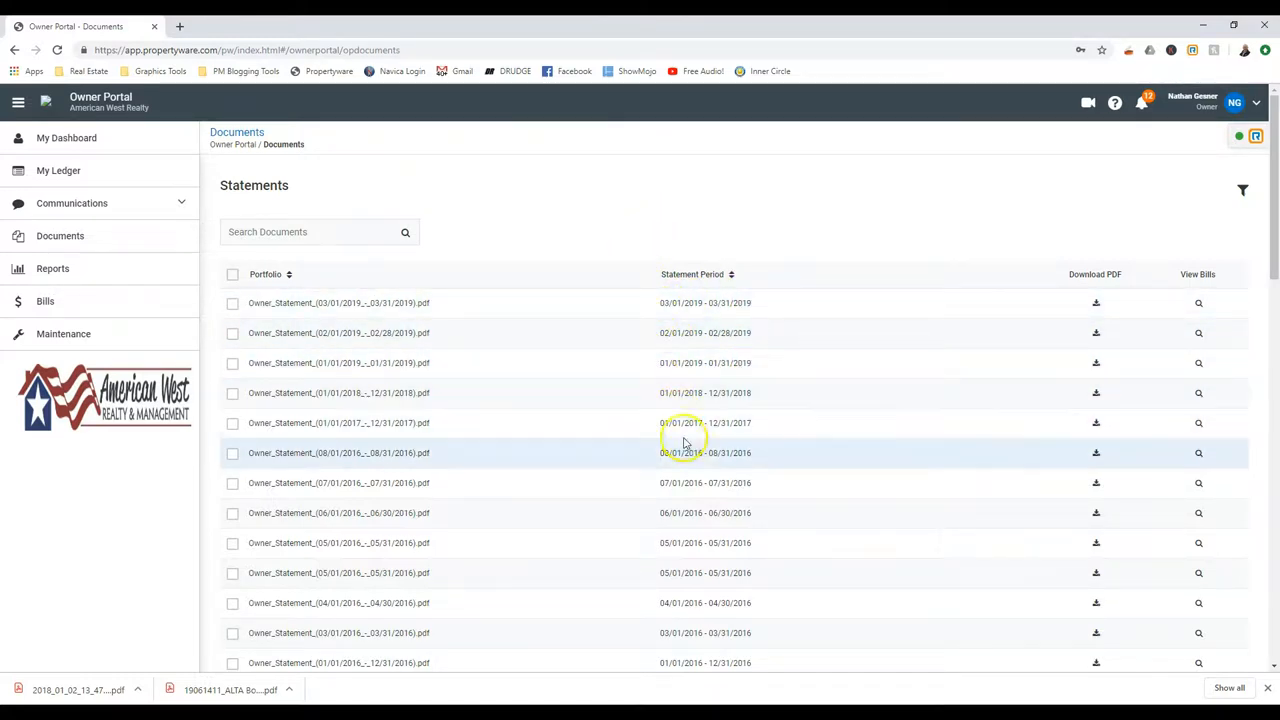
mouse_move(685, 468)
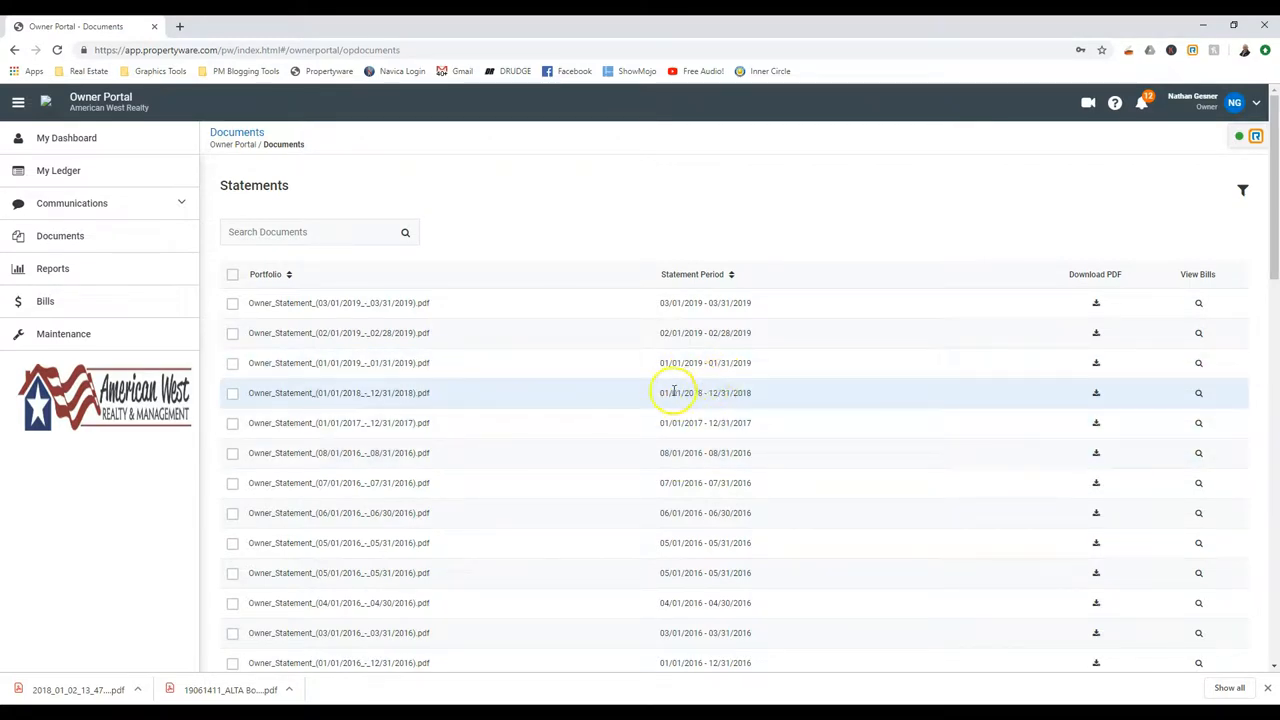
mouse_move(745, 397)
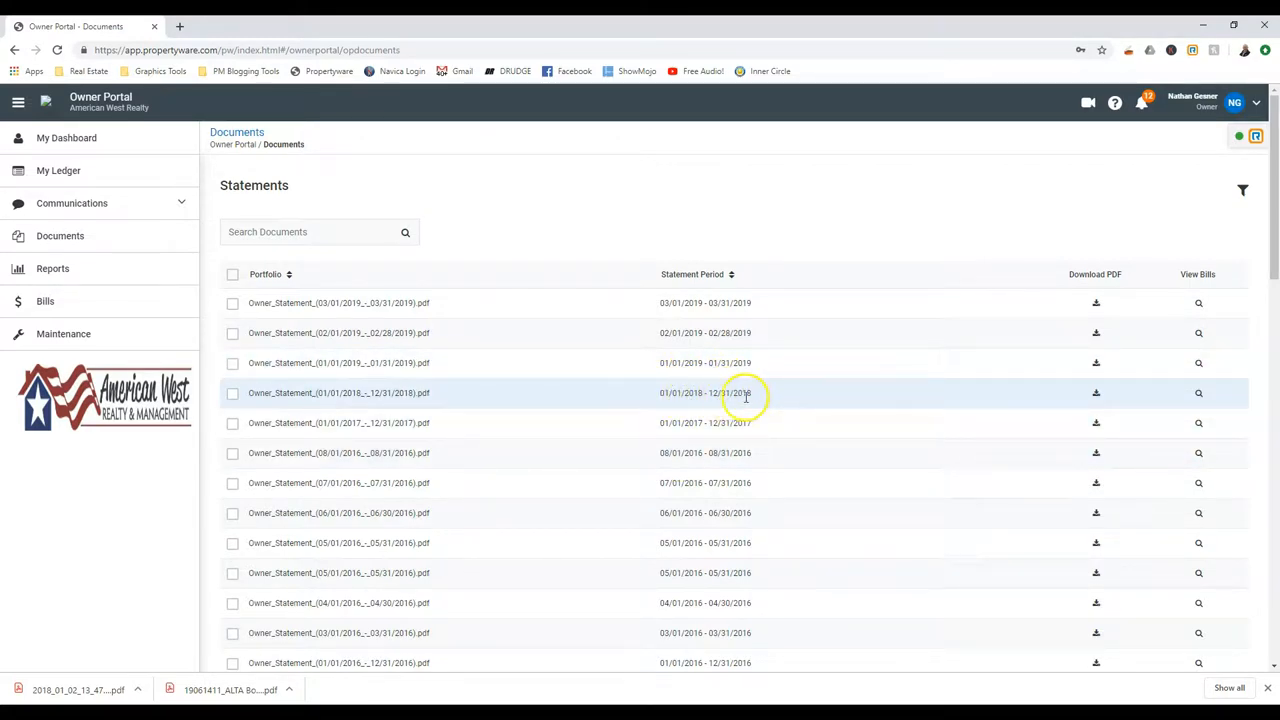
mouse_move(748, 363)
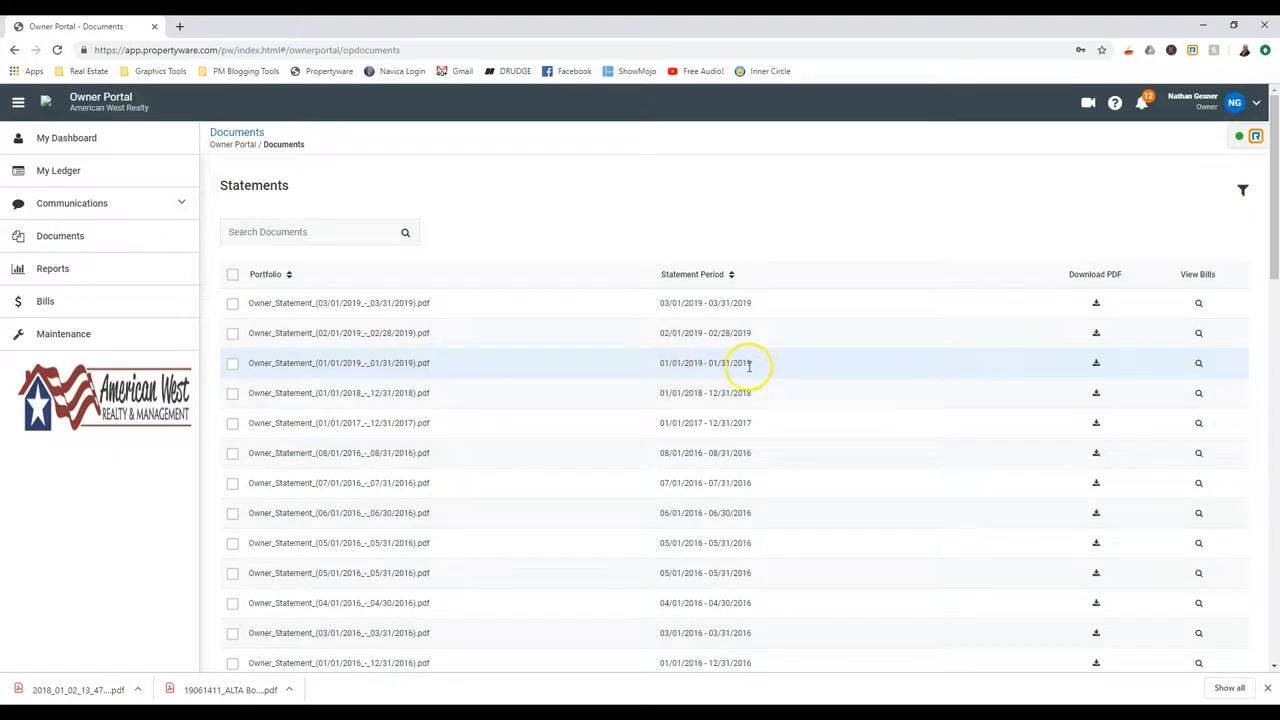
mouse_move(750, 365)
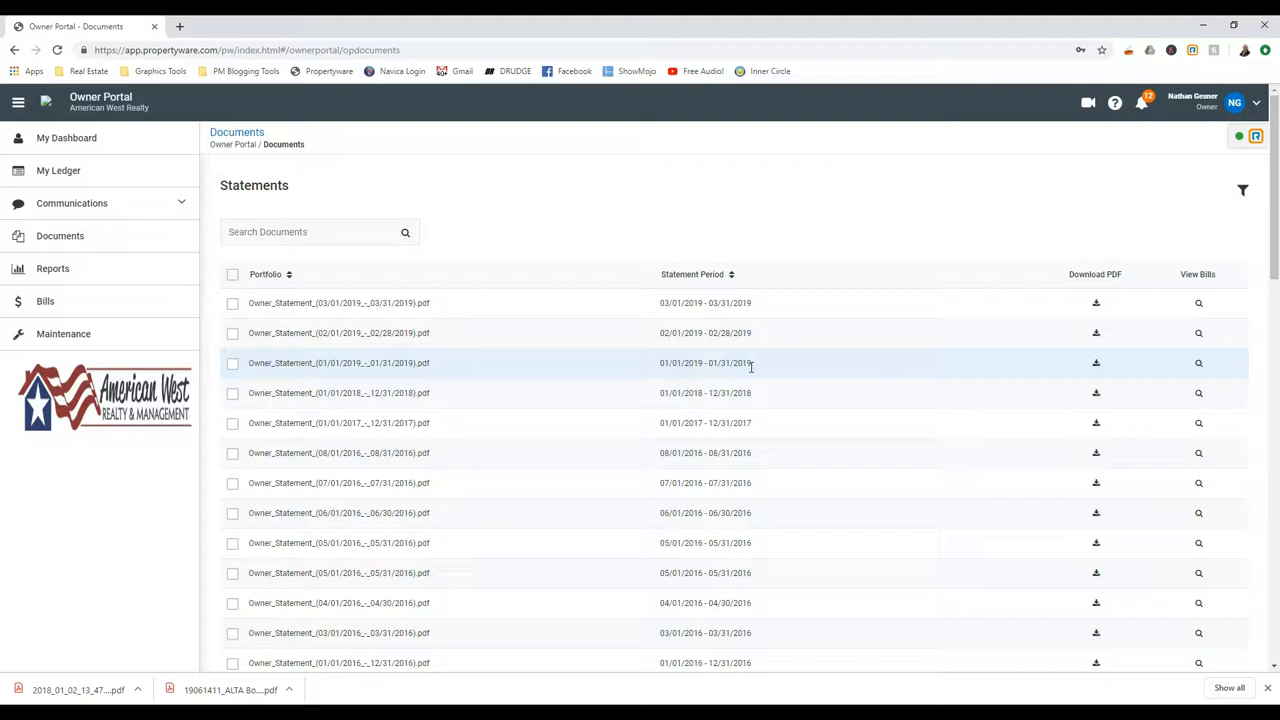
Save the 01/01/2019 - 01/31/2019 owner statement PDF to the Downloads folder
left_click(1095, 362)
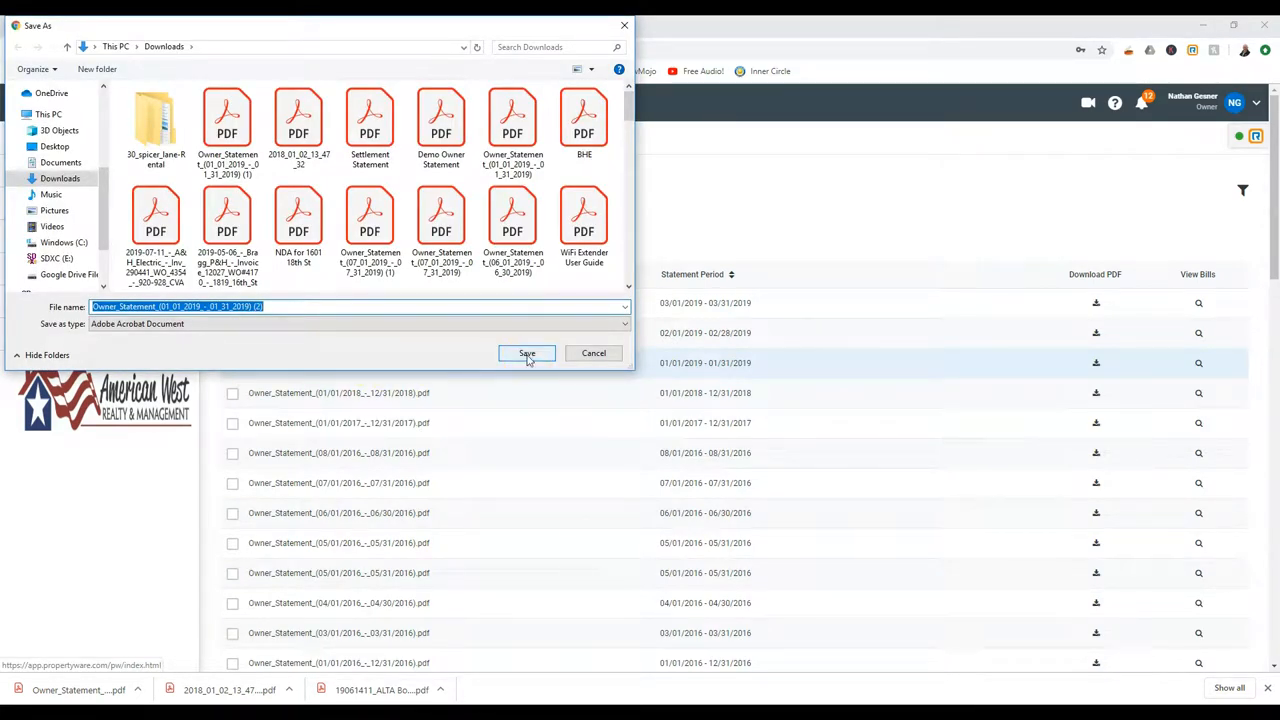
left_click(527, 353)
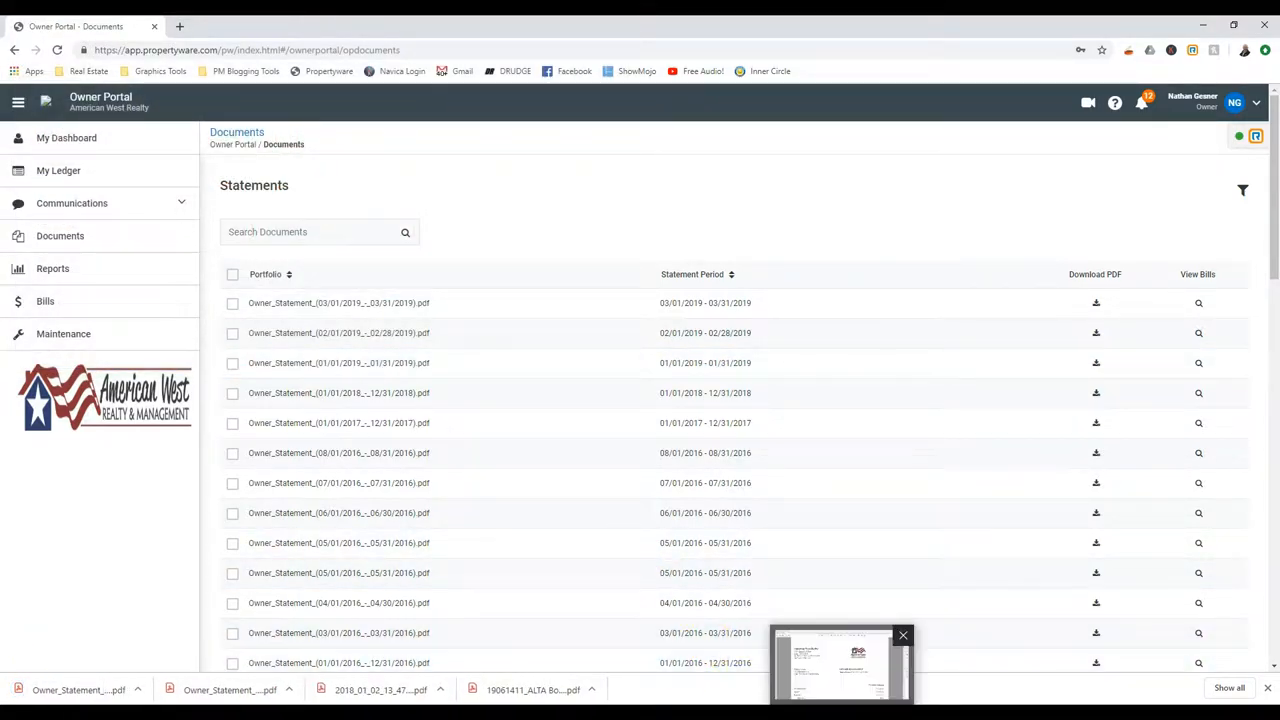
Open the downloaded January 2019 statement in Acrobat Reader and scroll to the Portfolio Summary totals
left_click(840, 660)
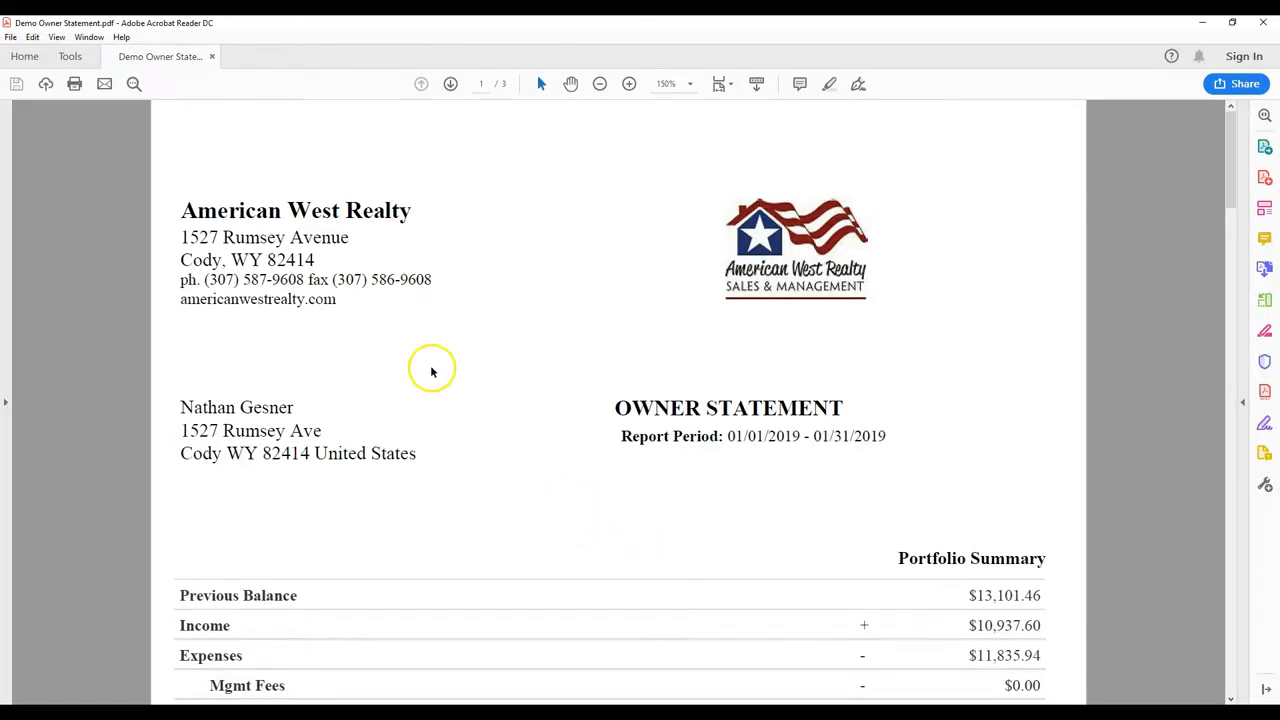
mouse_move(432, 372)
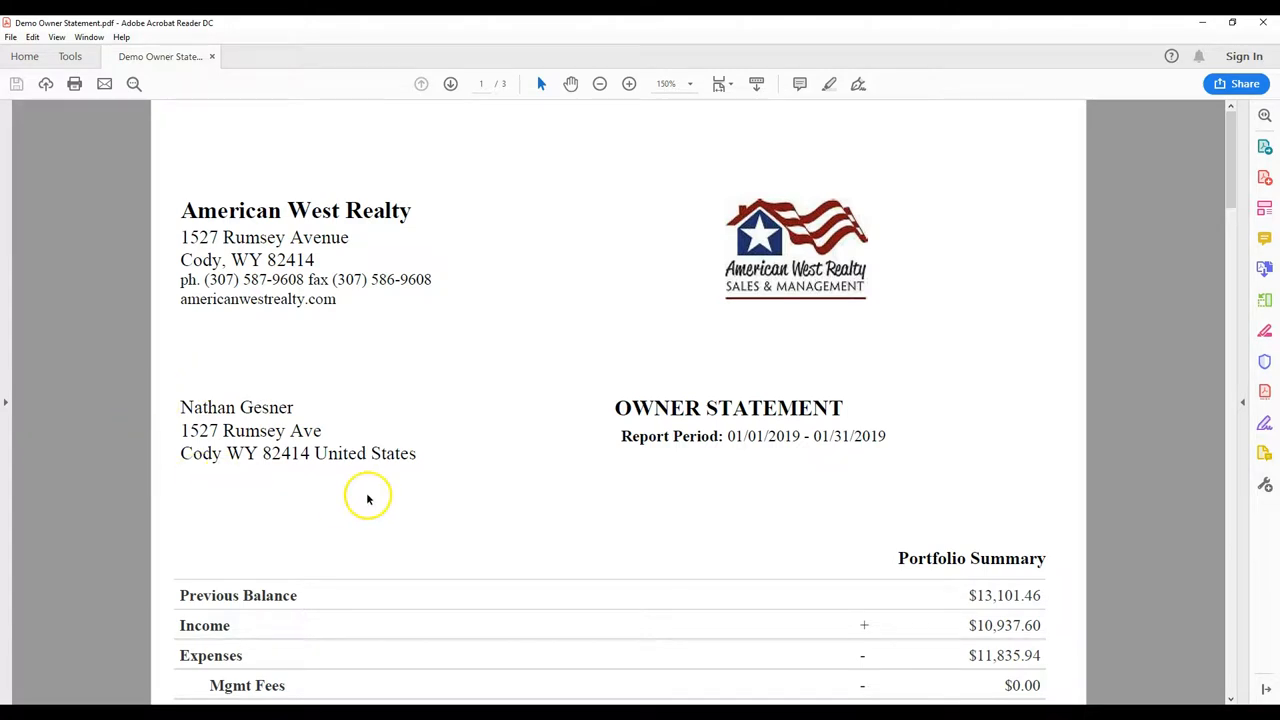
mouse_move(903, 456)
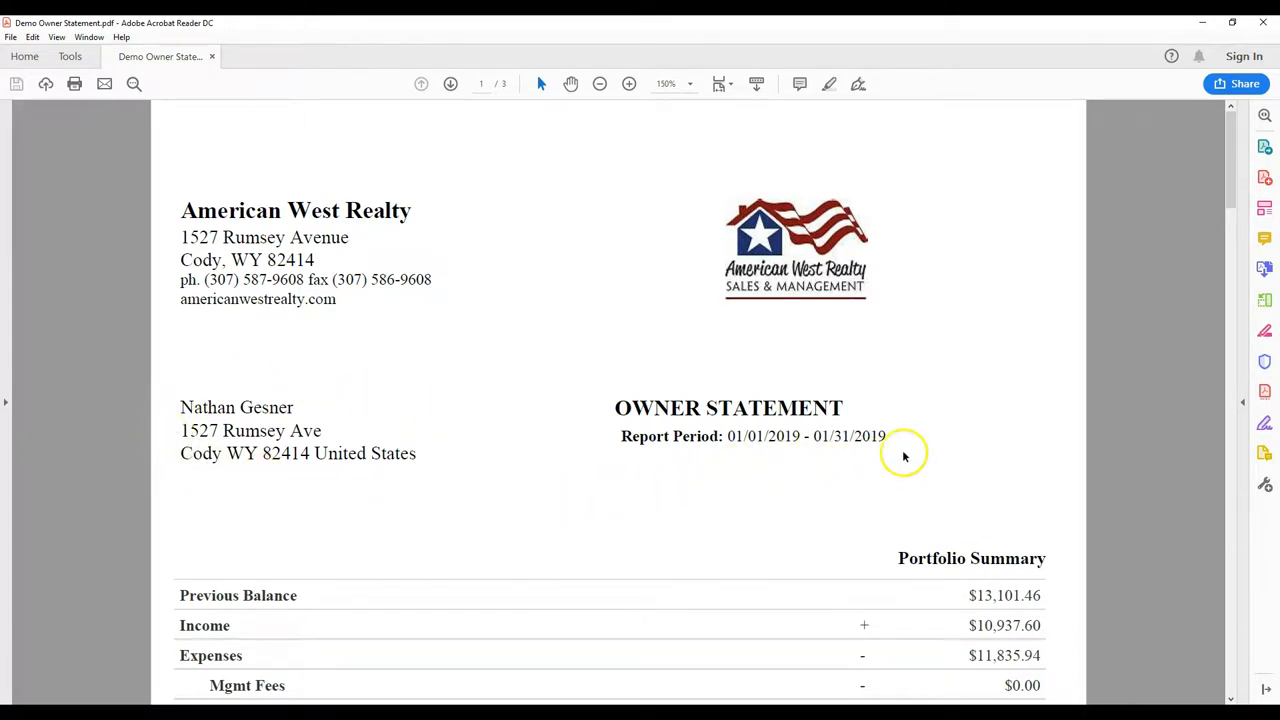
mouse_move(865, 443)
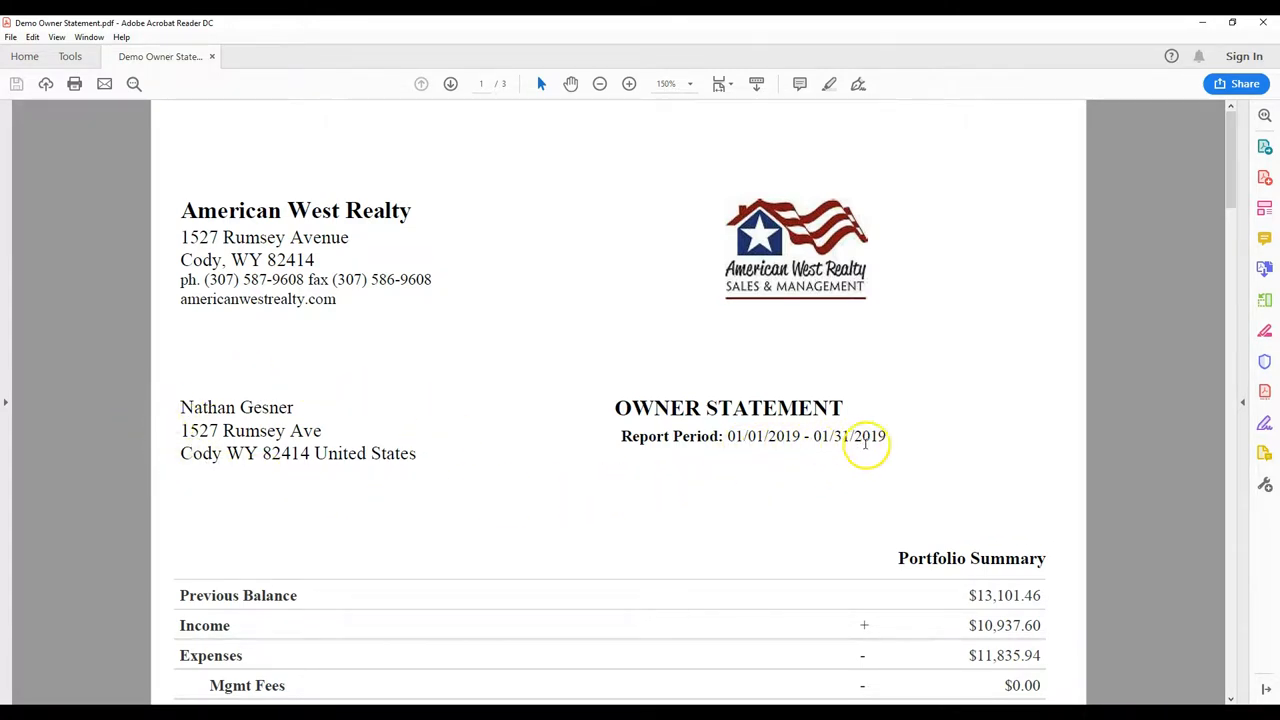
scroll("down", 3)
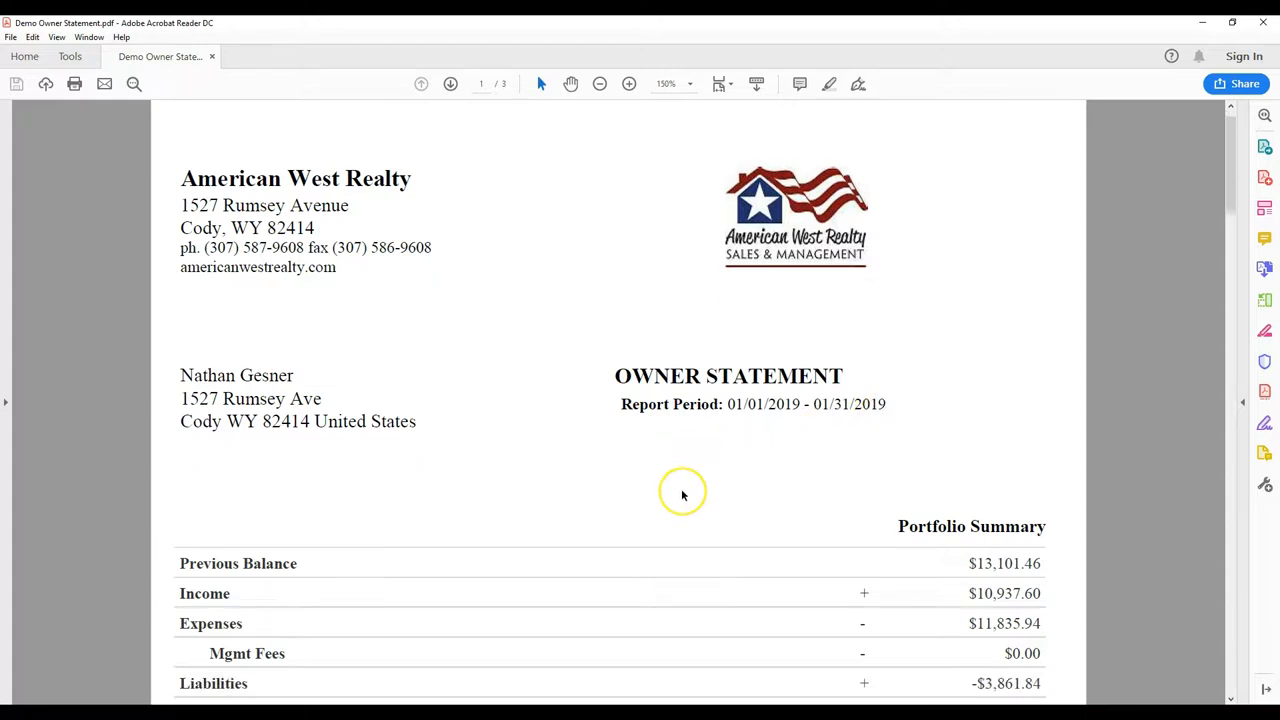
scroll("down", 3)
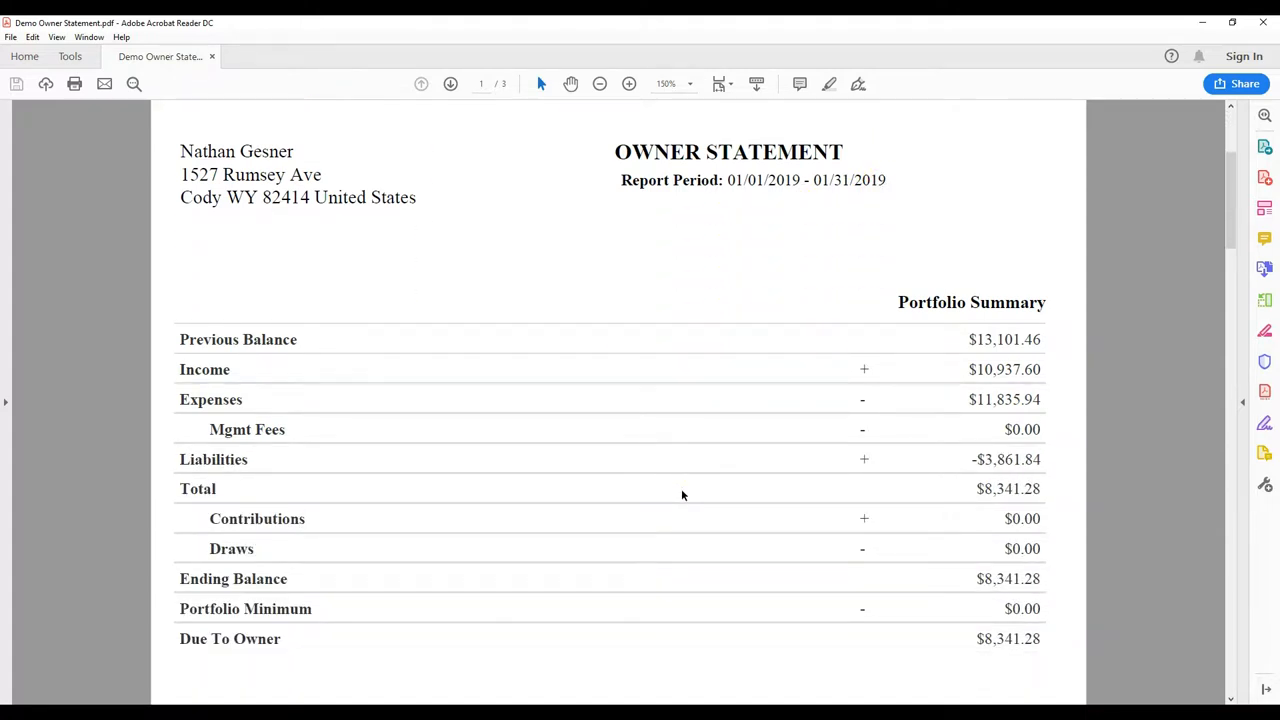
scroll("down", 3)
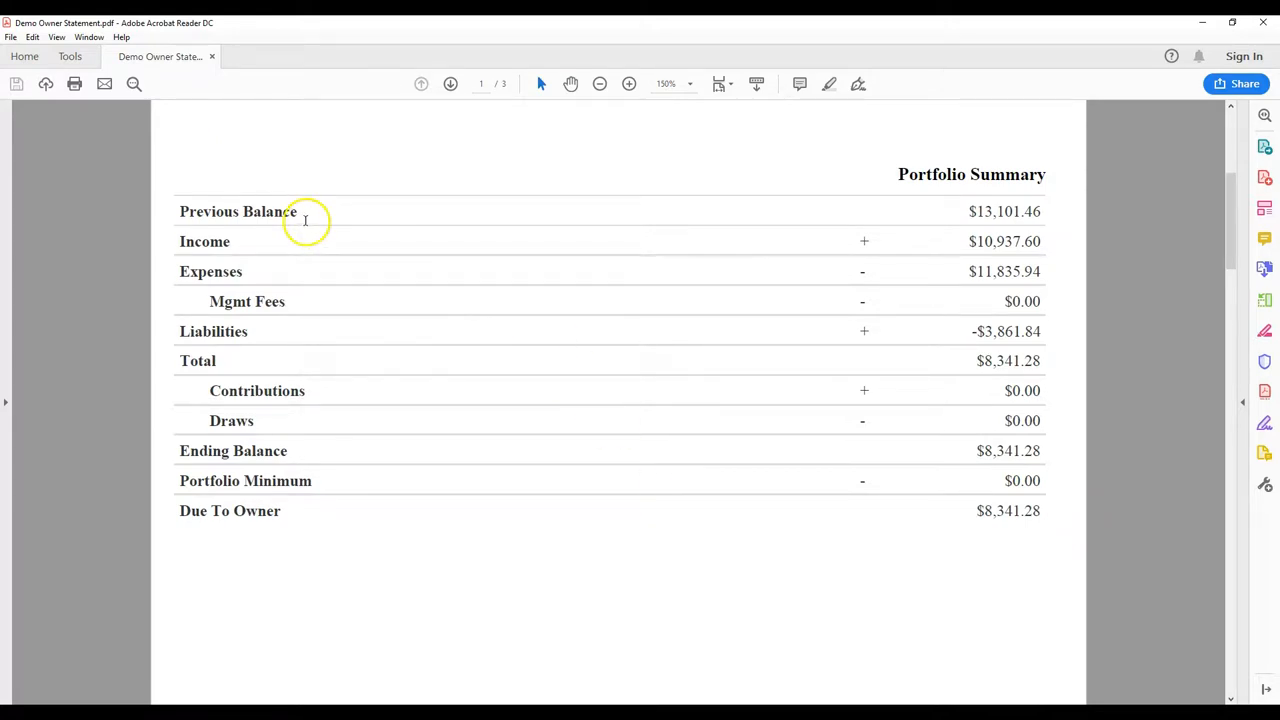
mouse_move(1007, 211)
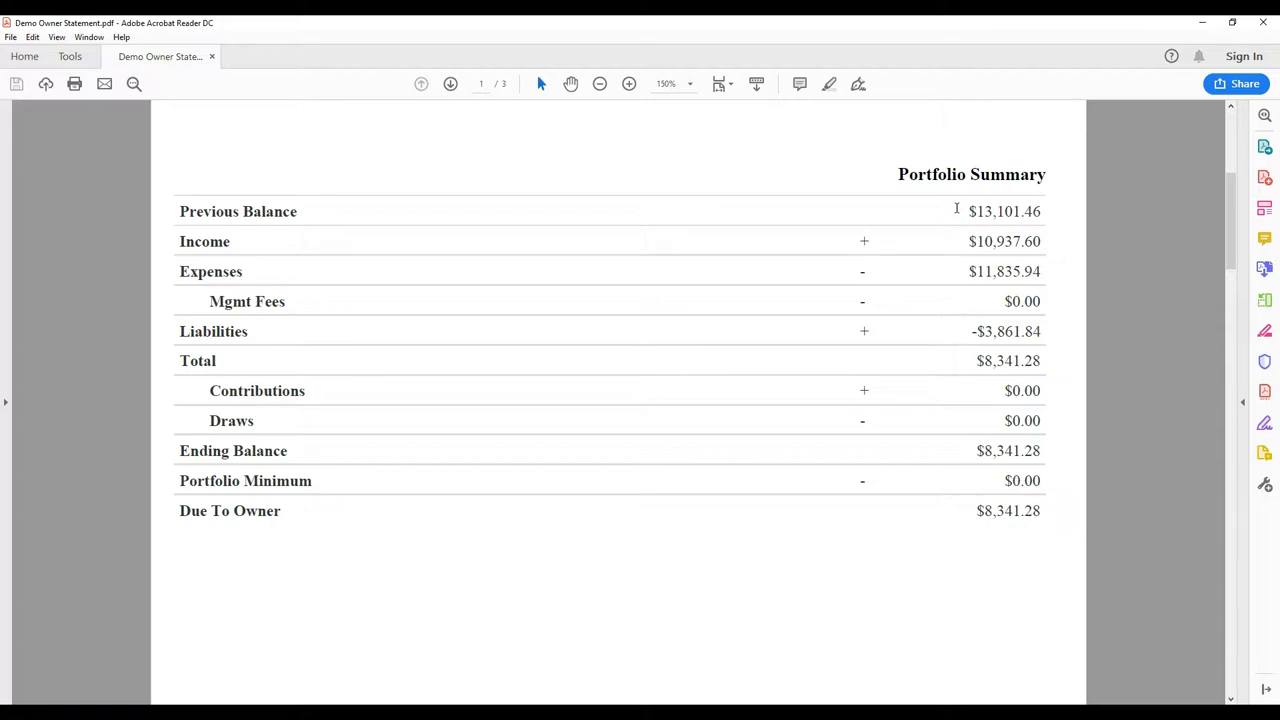
mouse_move(872, 248)
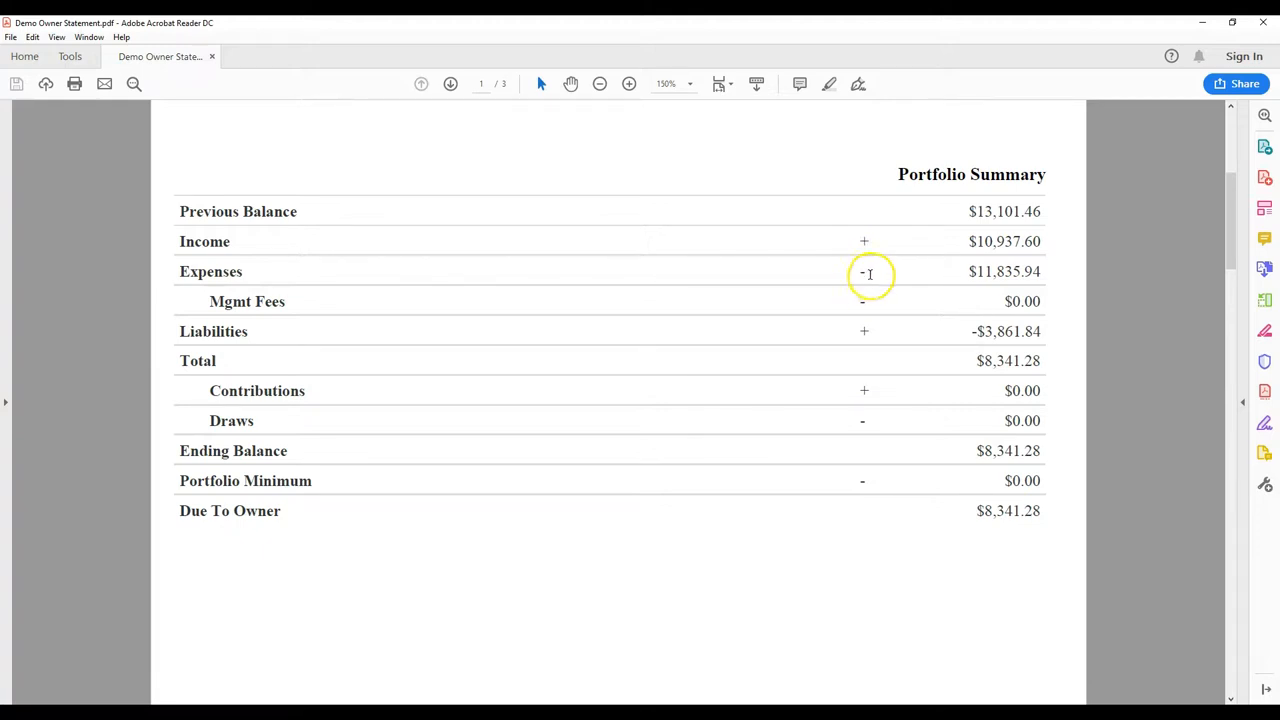
mouse_move(841, 274)
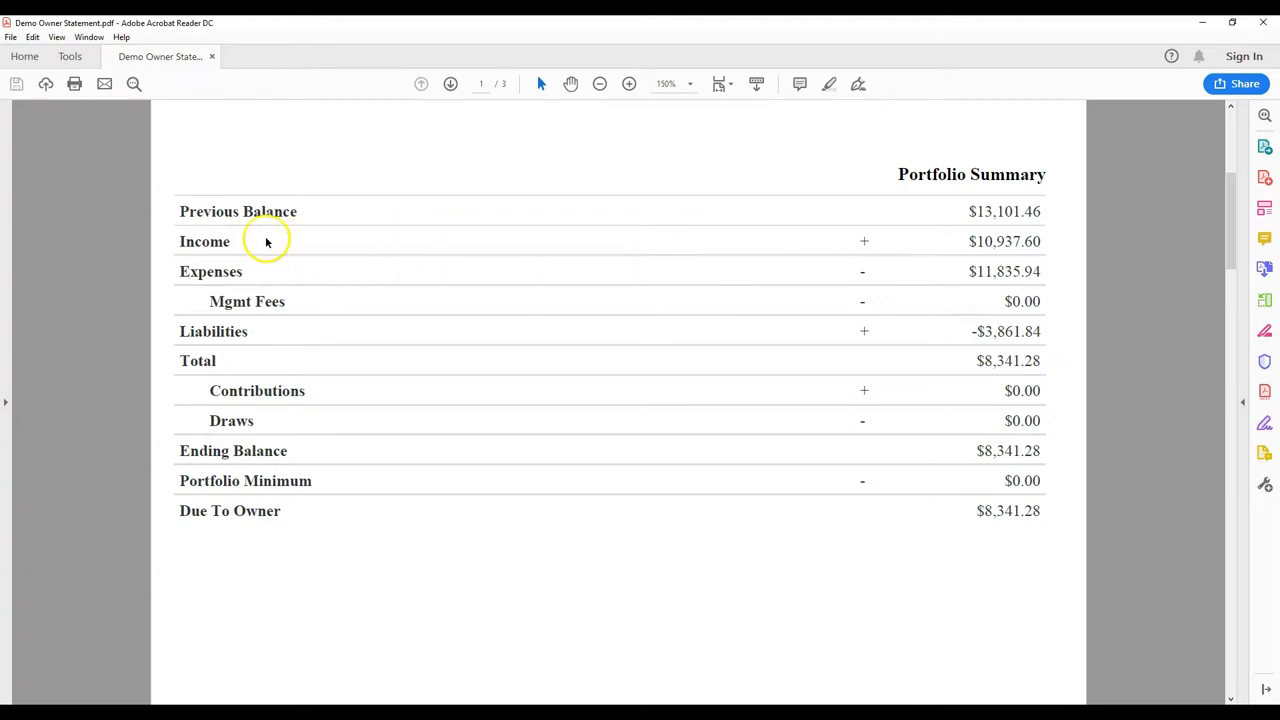
mouse_move(954, 240)
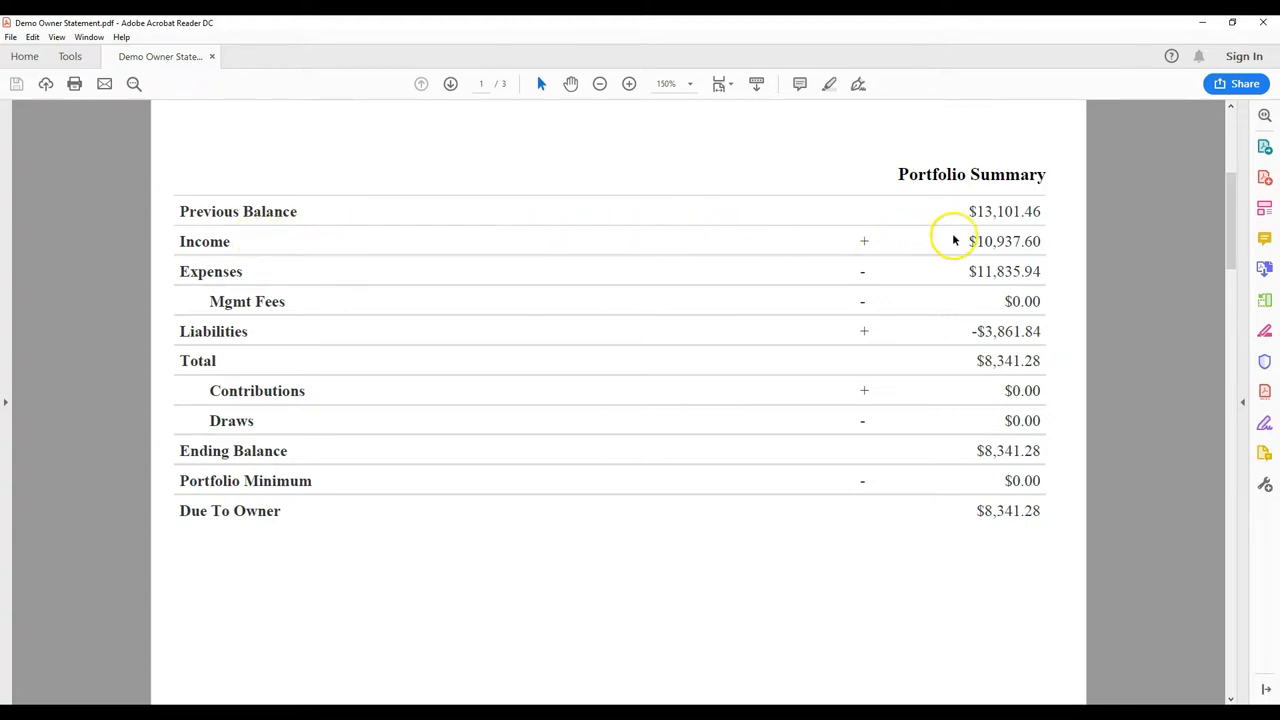
mouse_move(954, 240)
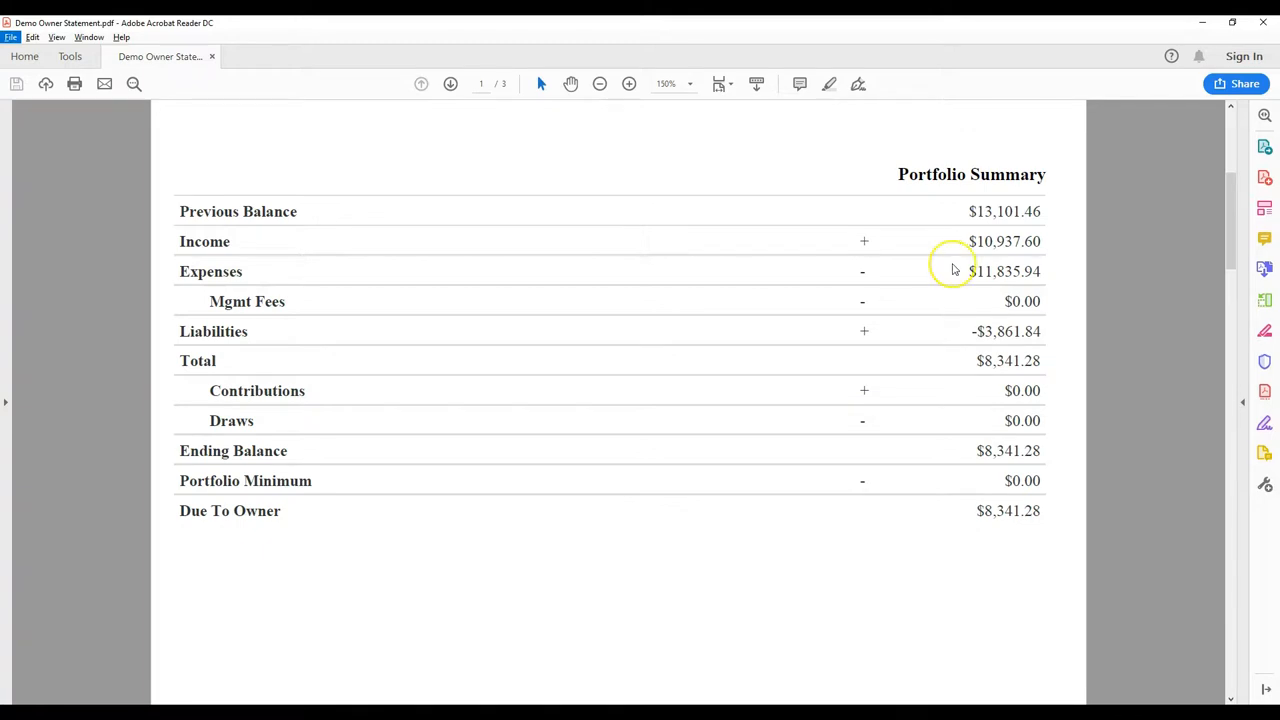
mouse_move(880, 268)
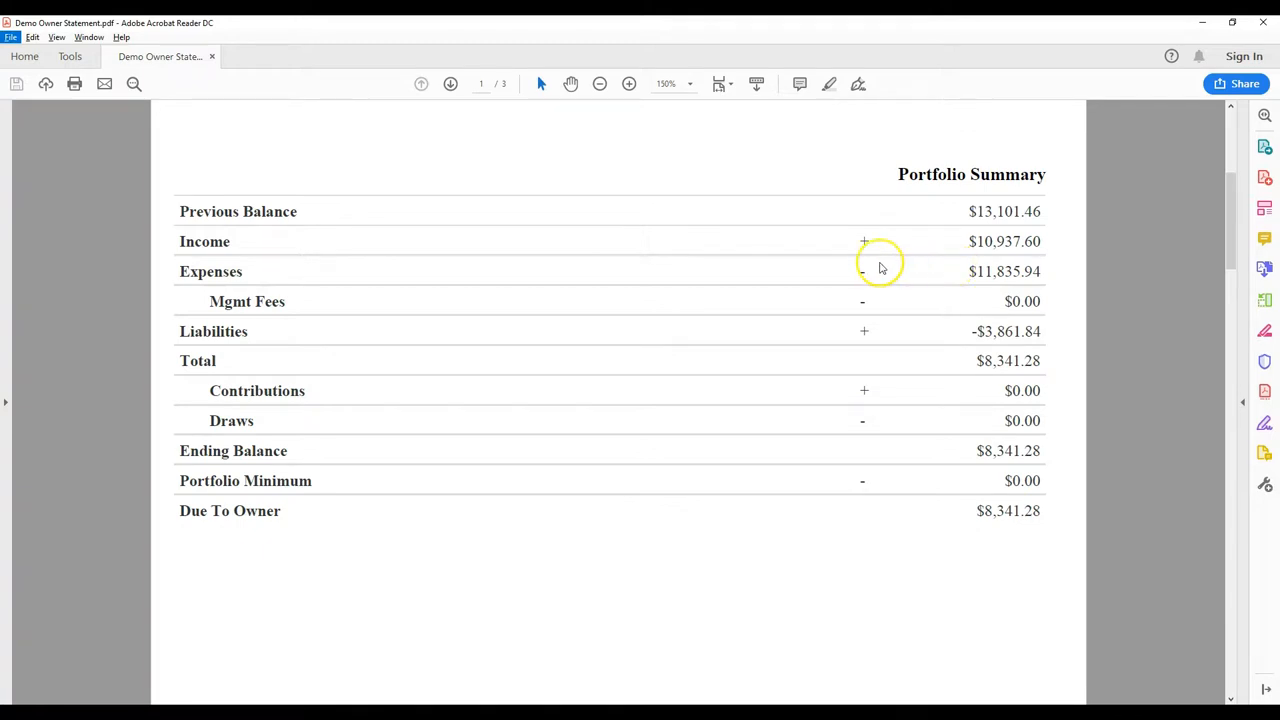
mouse_move(830, 271)
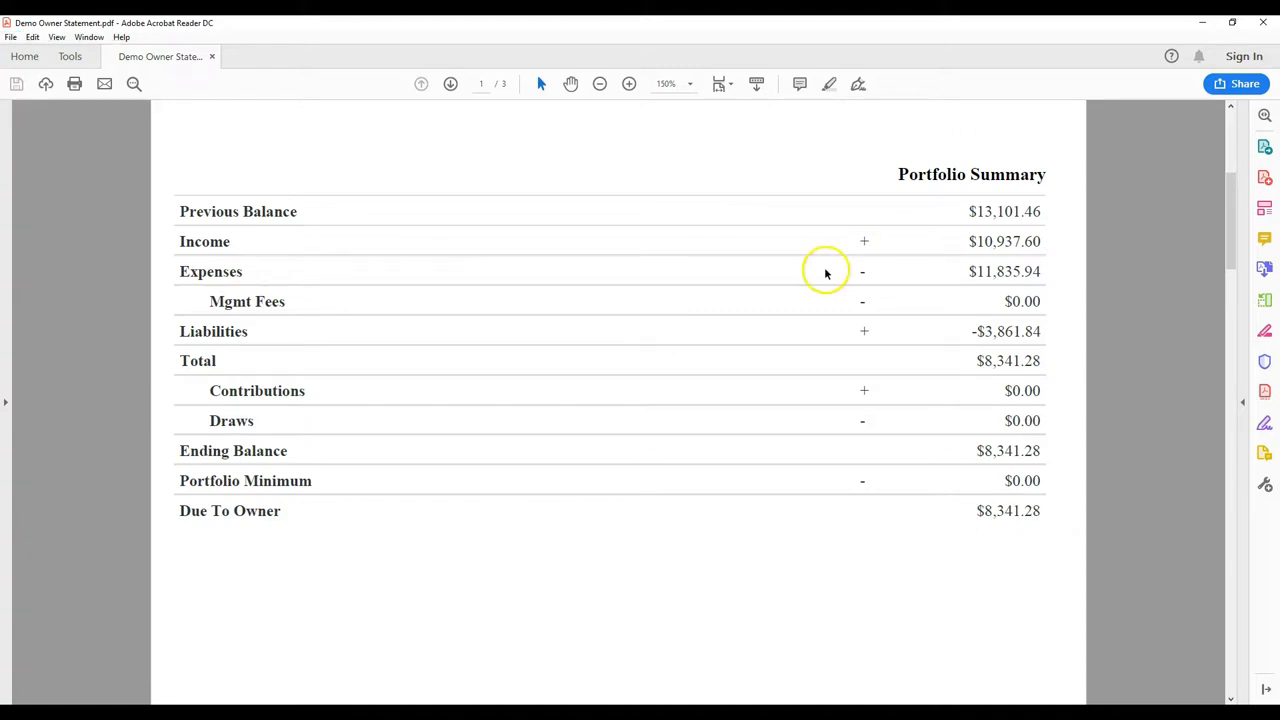
mouse_move(823, 331)
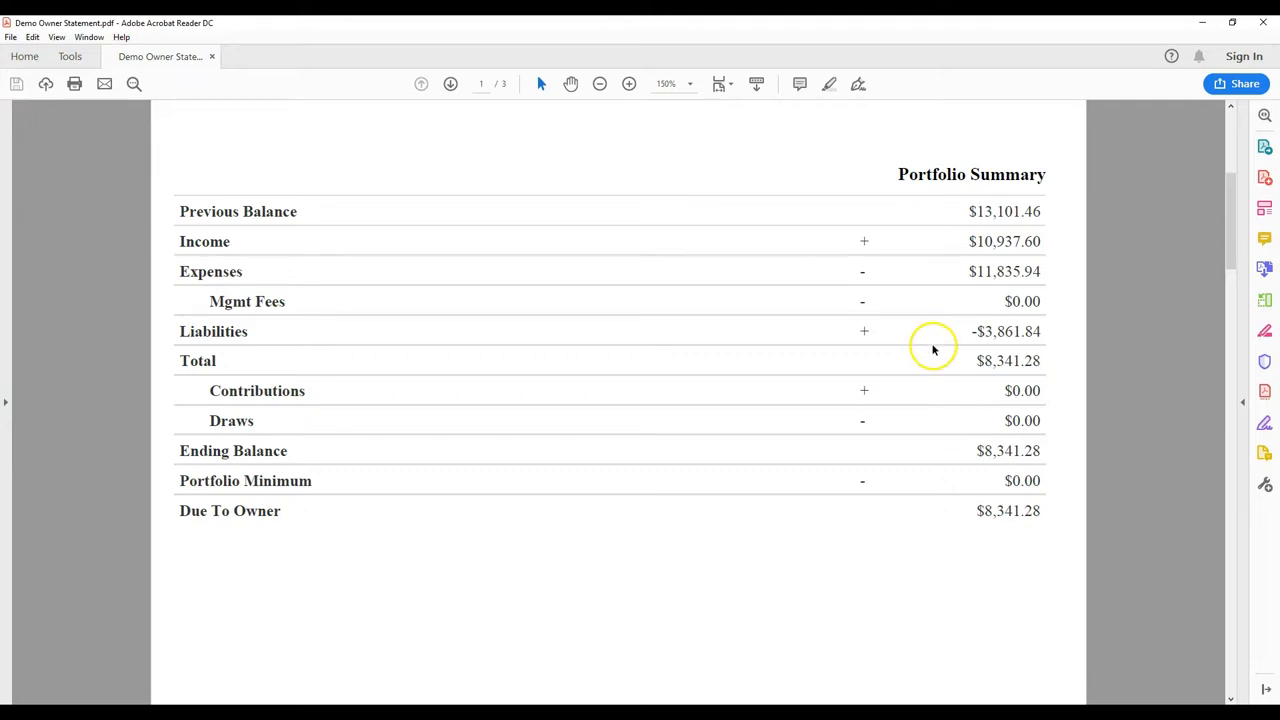
mouse_move(933, 358)
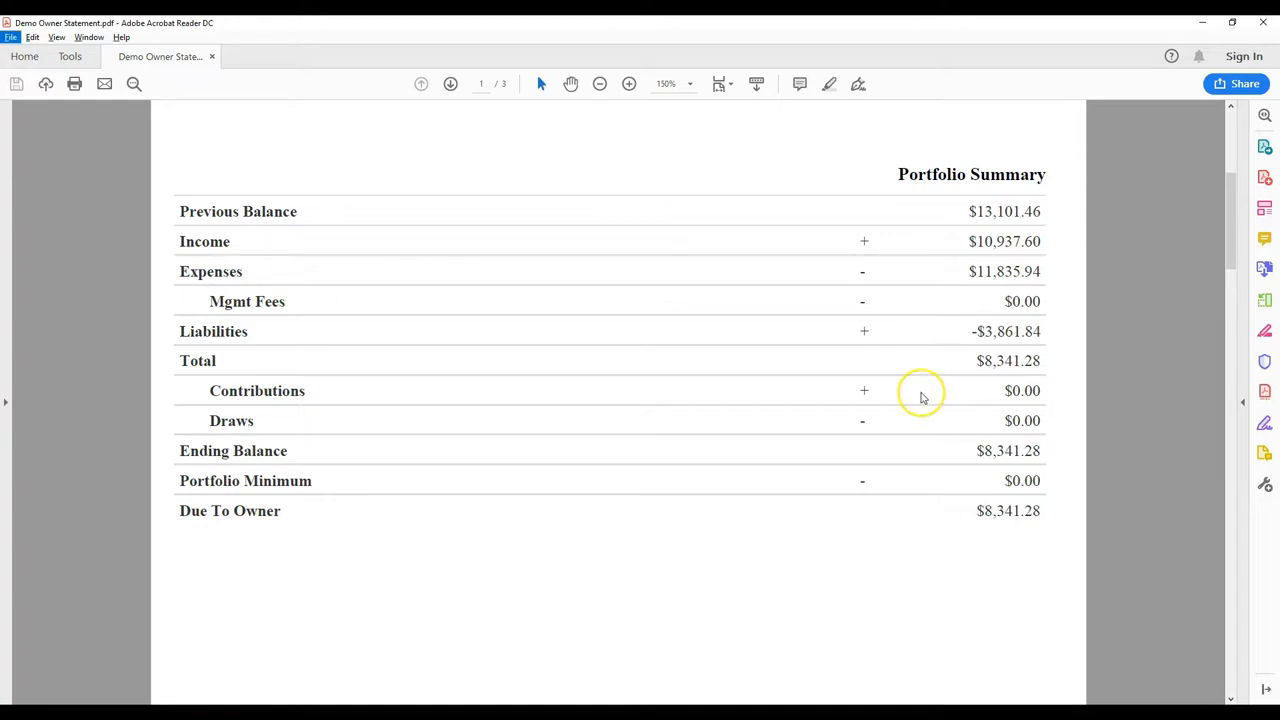
mouse_move(920, 395)
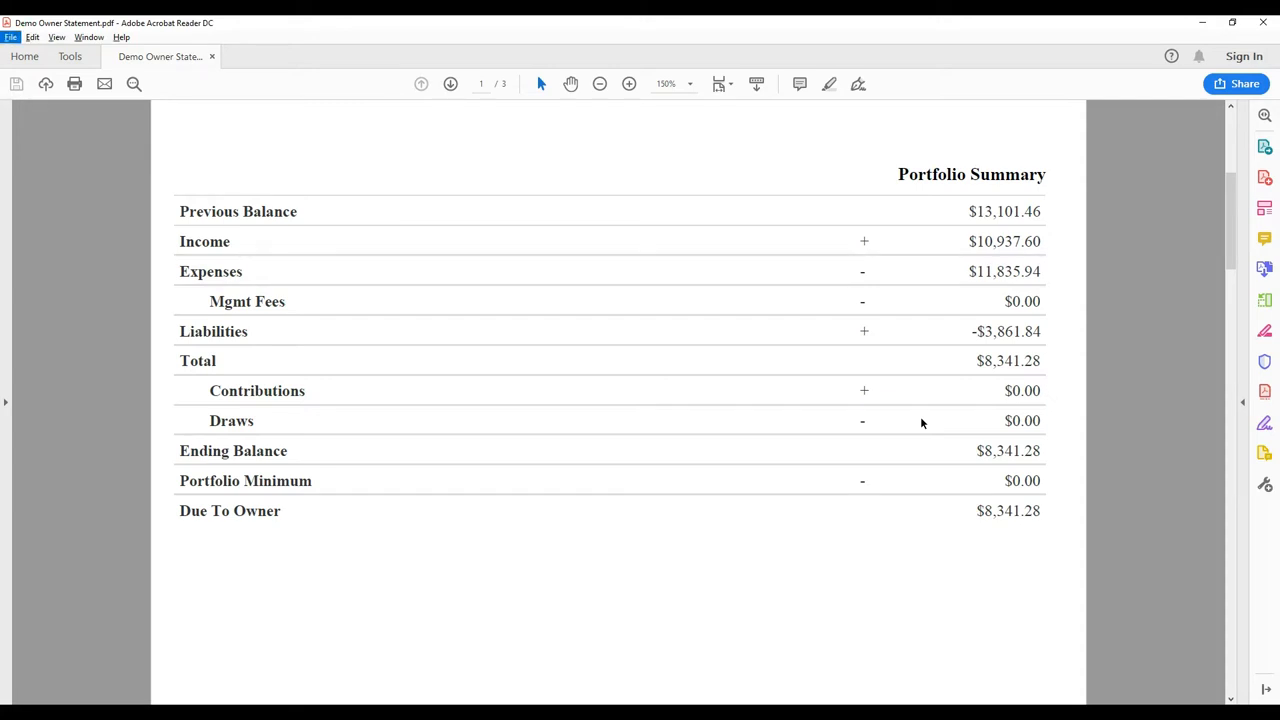
mouse_move(938, 451)
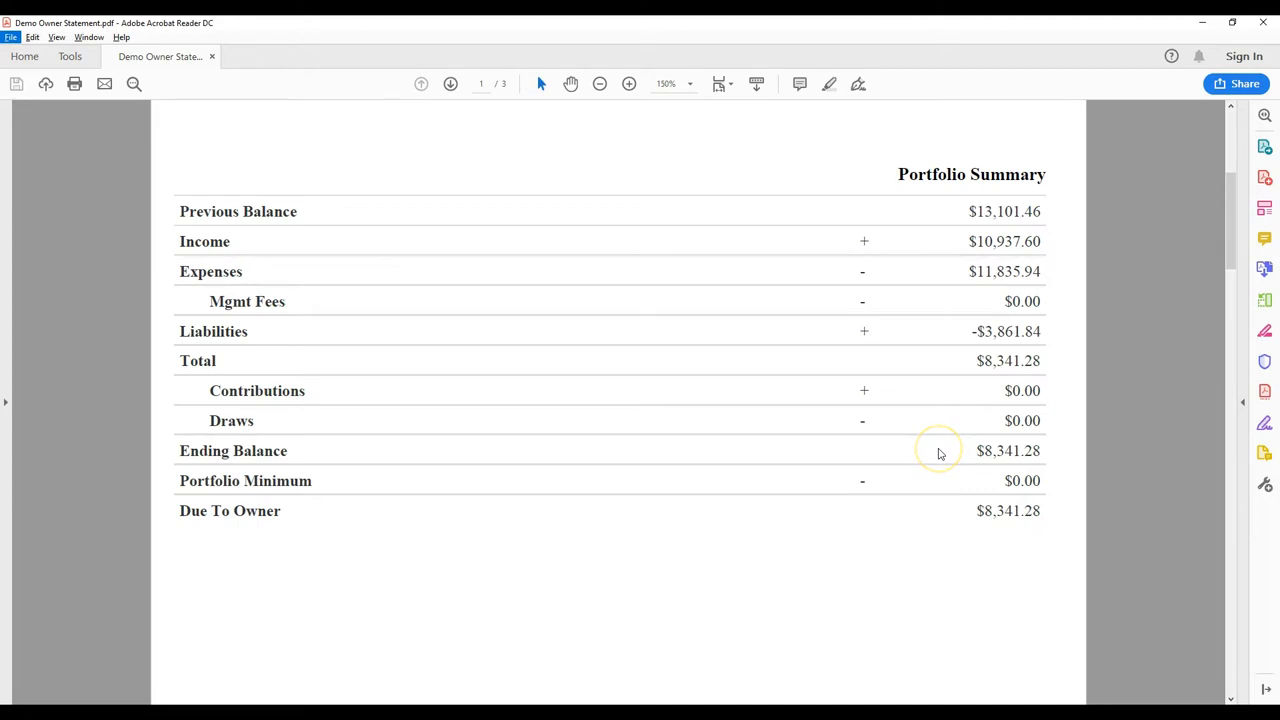
mouse_move(938, 450)
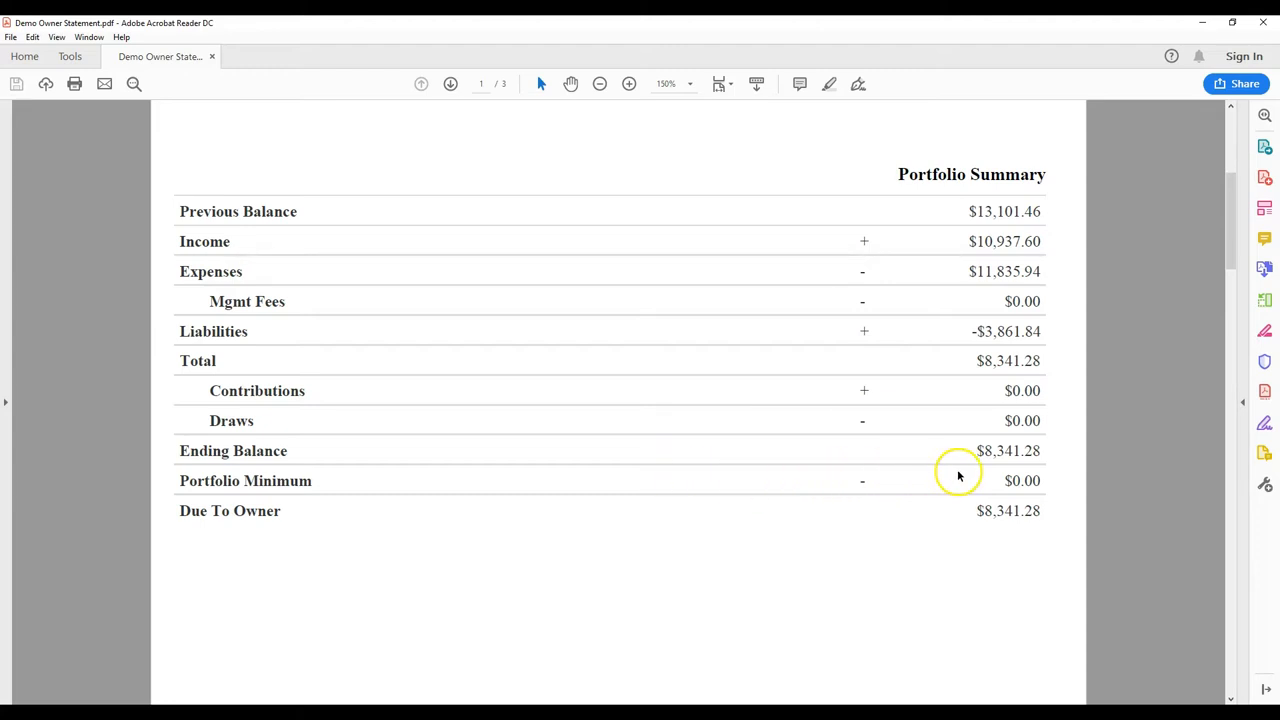
mouse_move(932, 476)
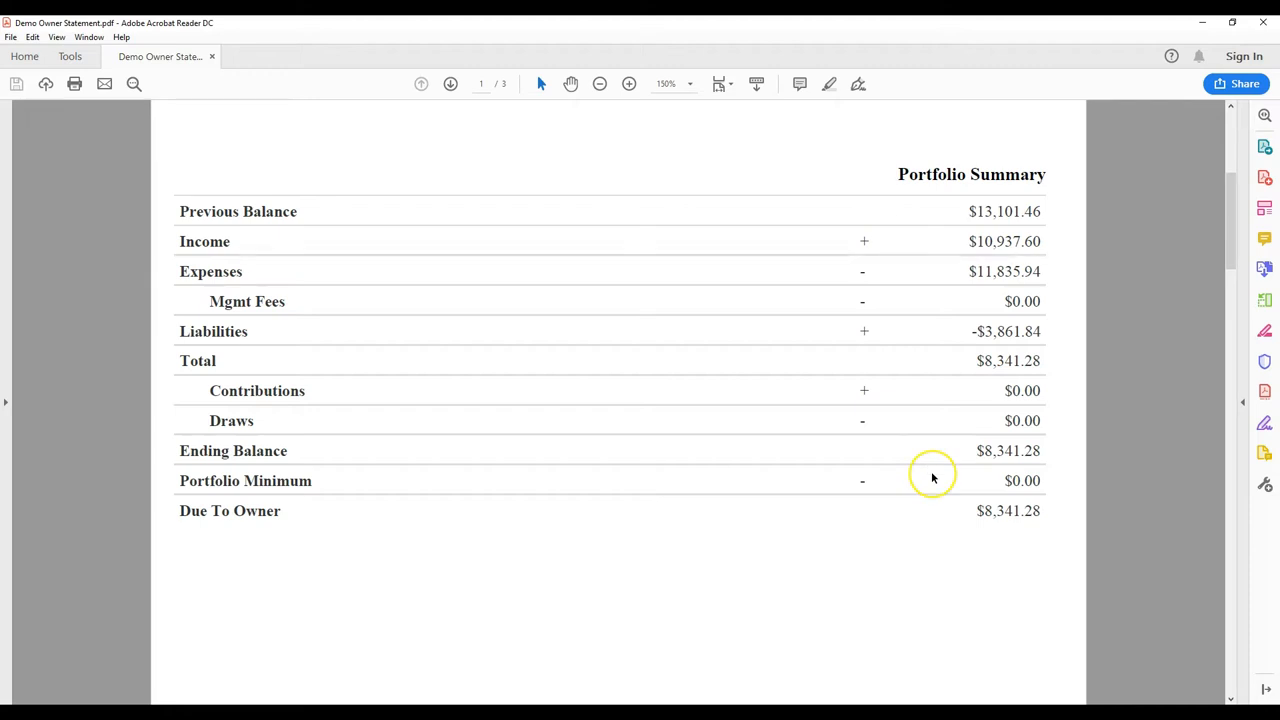
mouse_move(933, 479)
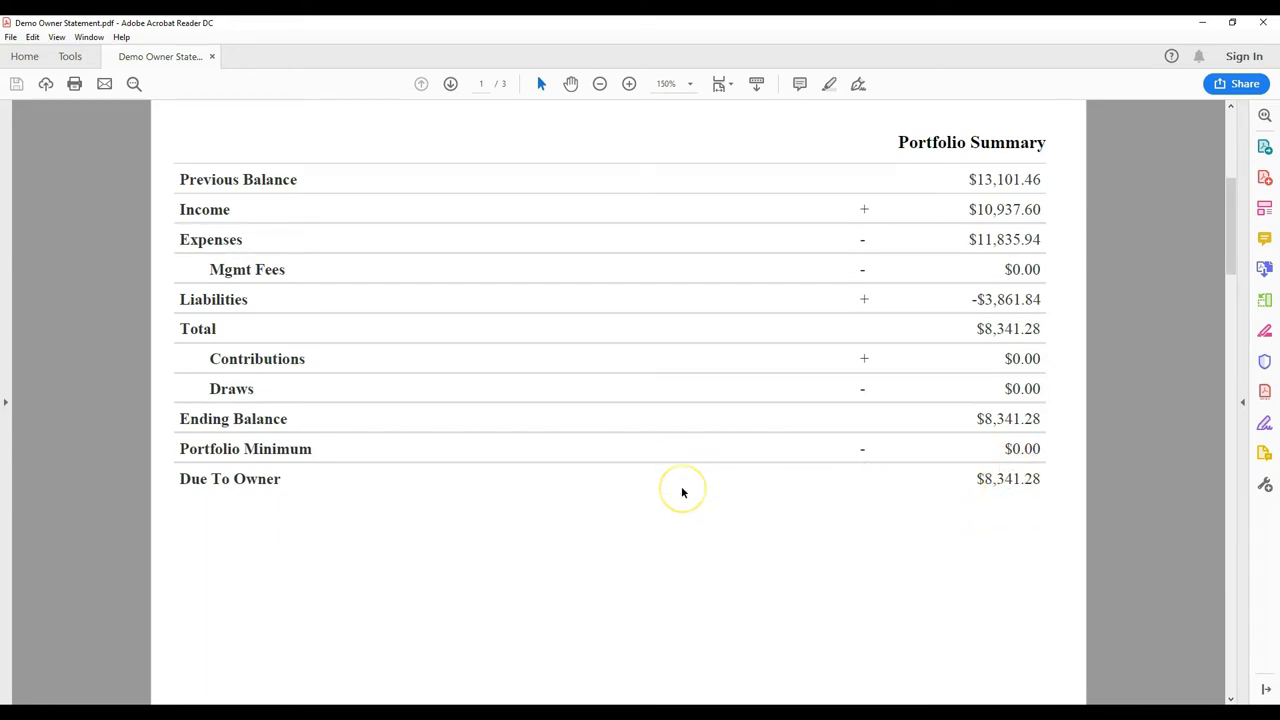
scroll("down", 3)
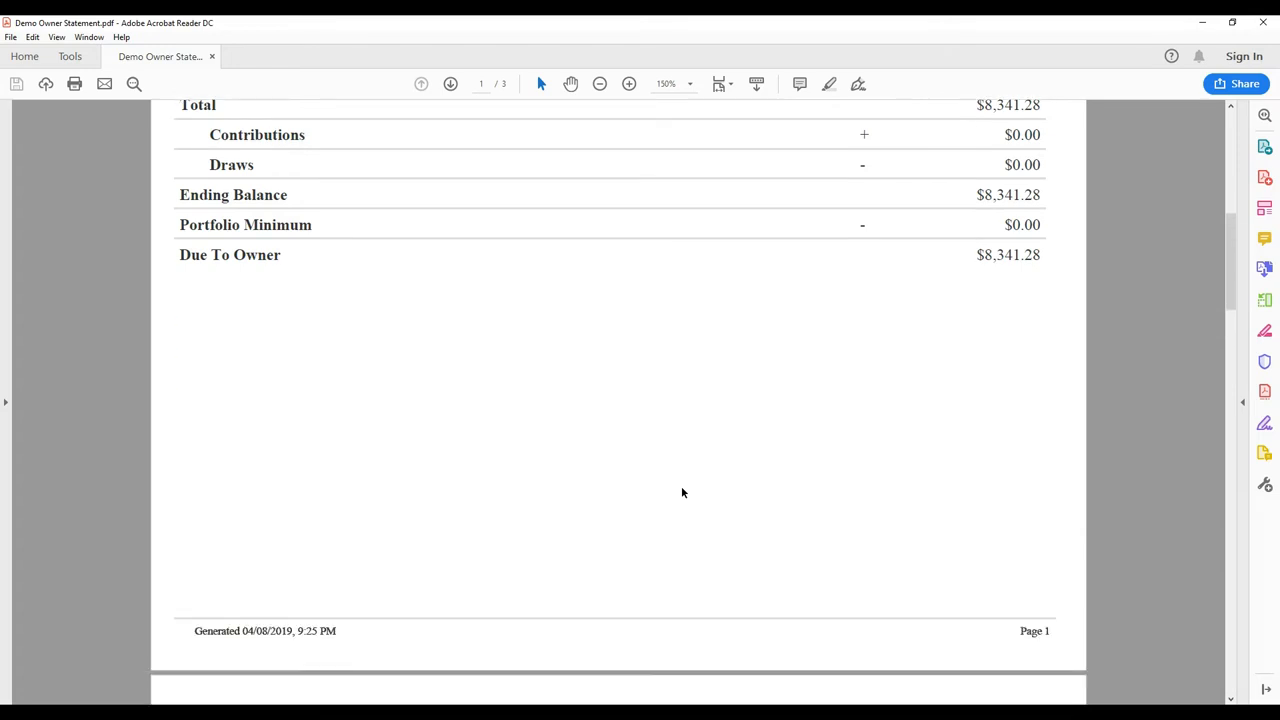
scroll("down", 3)
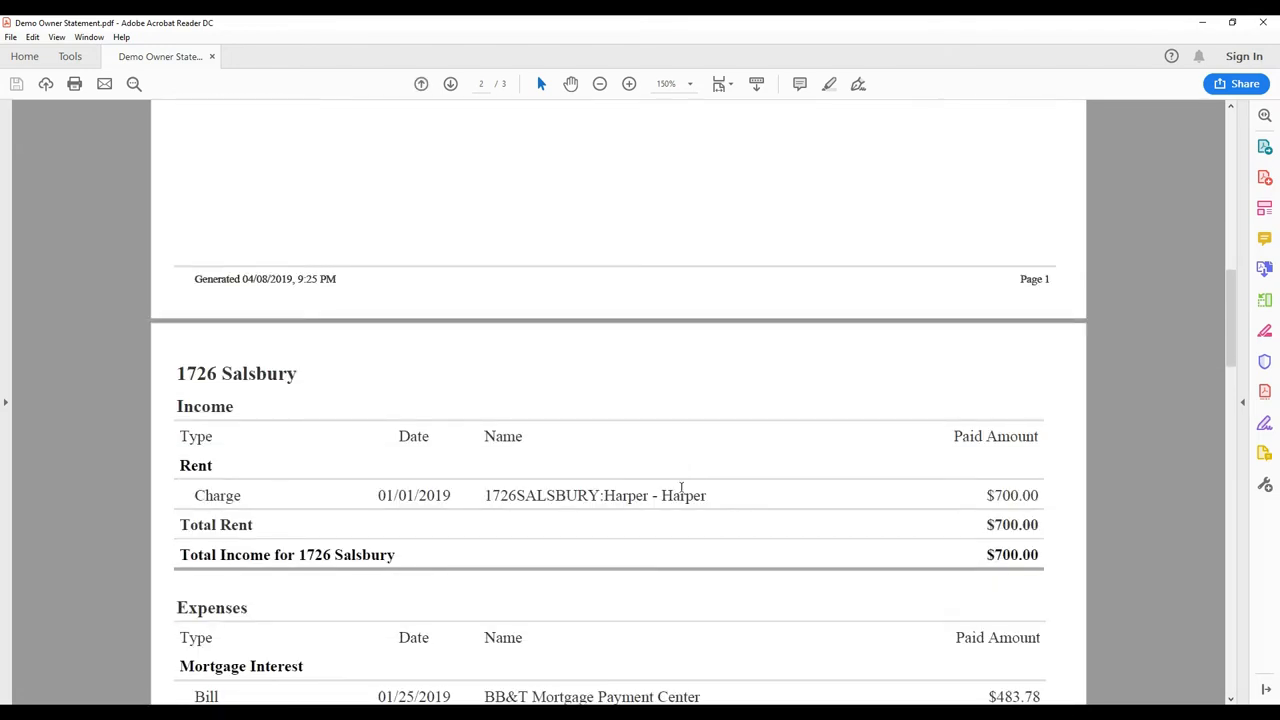
scroll("down", 3)
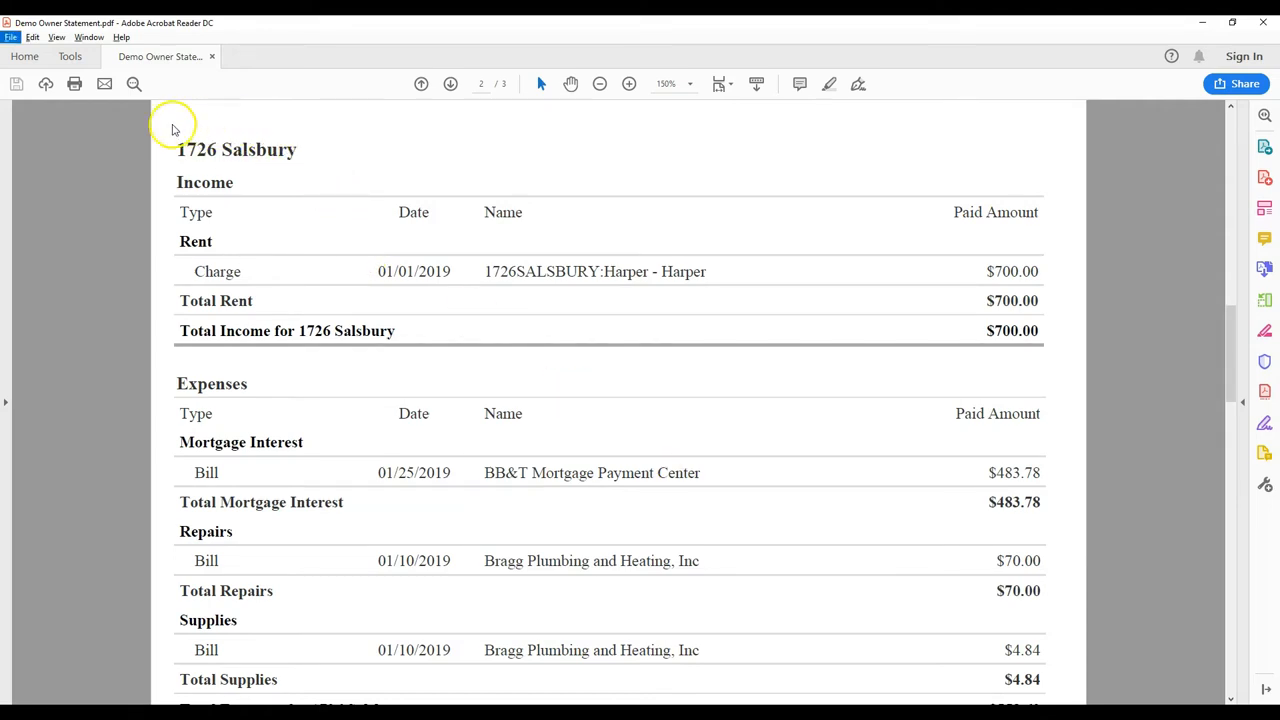
mouse_move(298, 183)
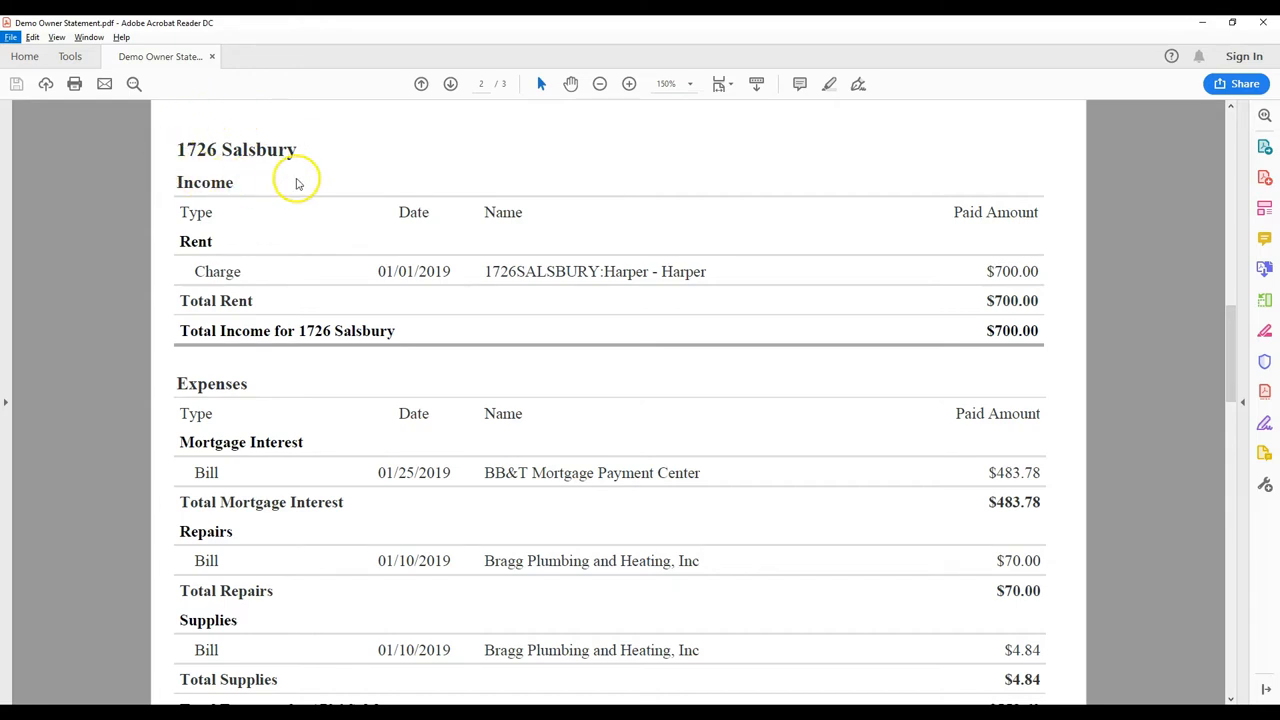
mouse_move(620, 188)
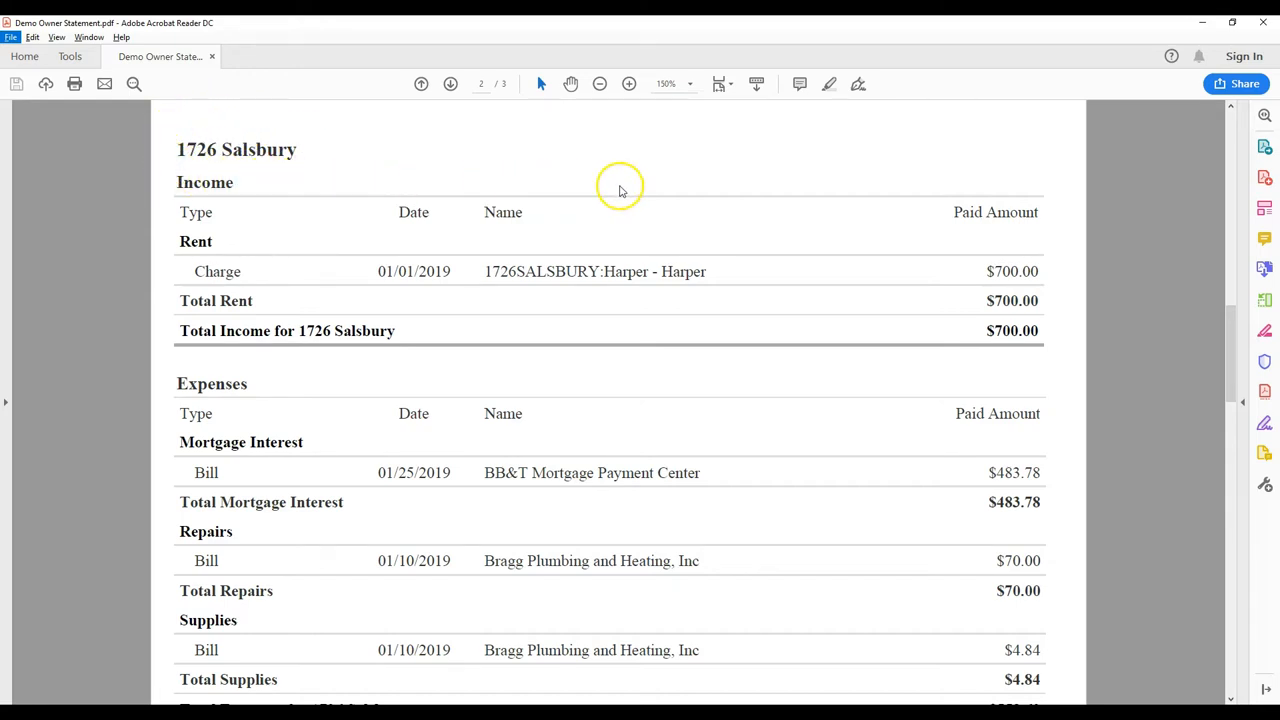
mouse_move(785, 204)
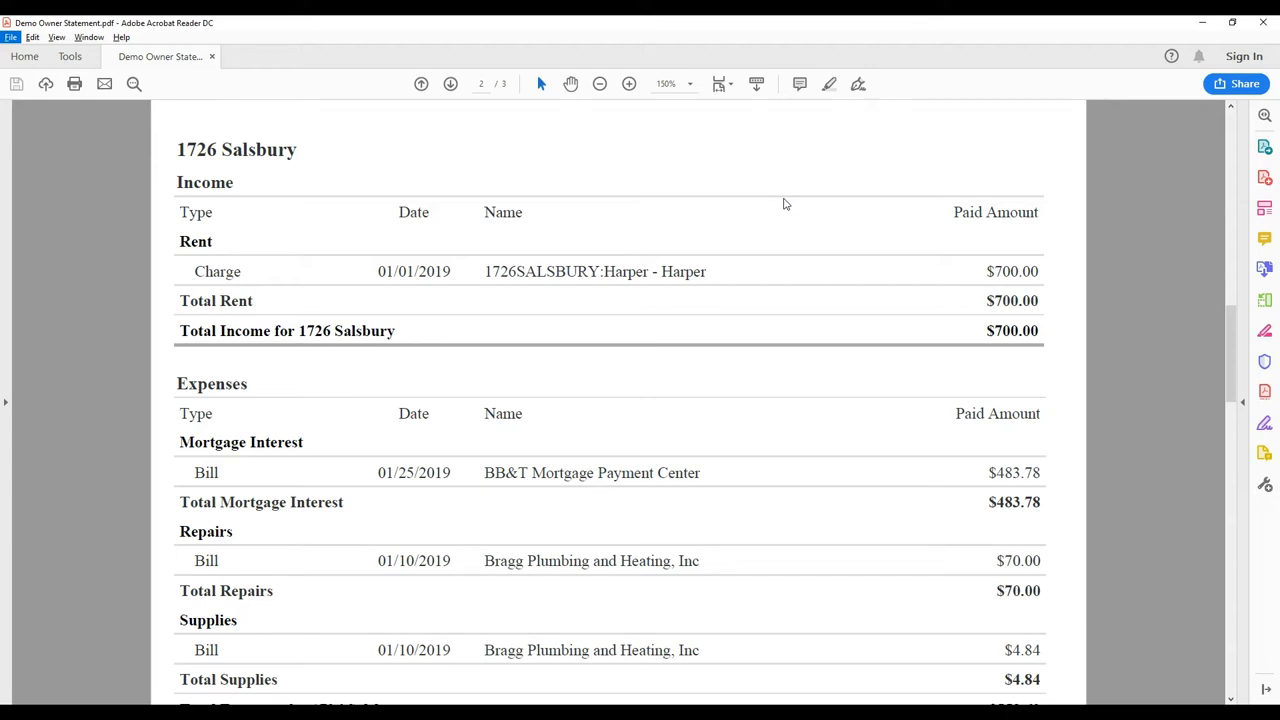
mouse_move(754, 271)
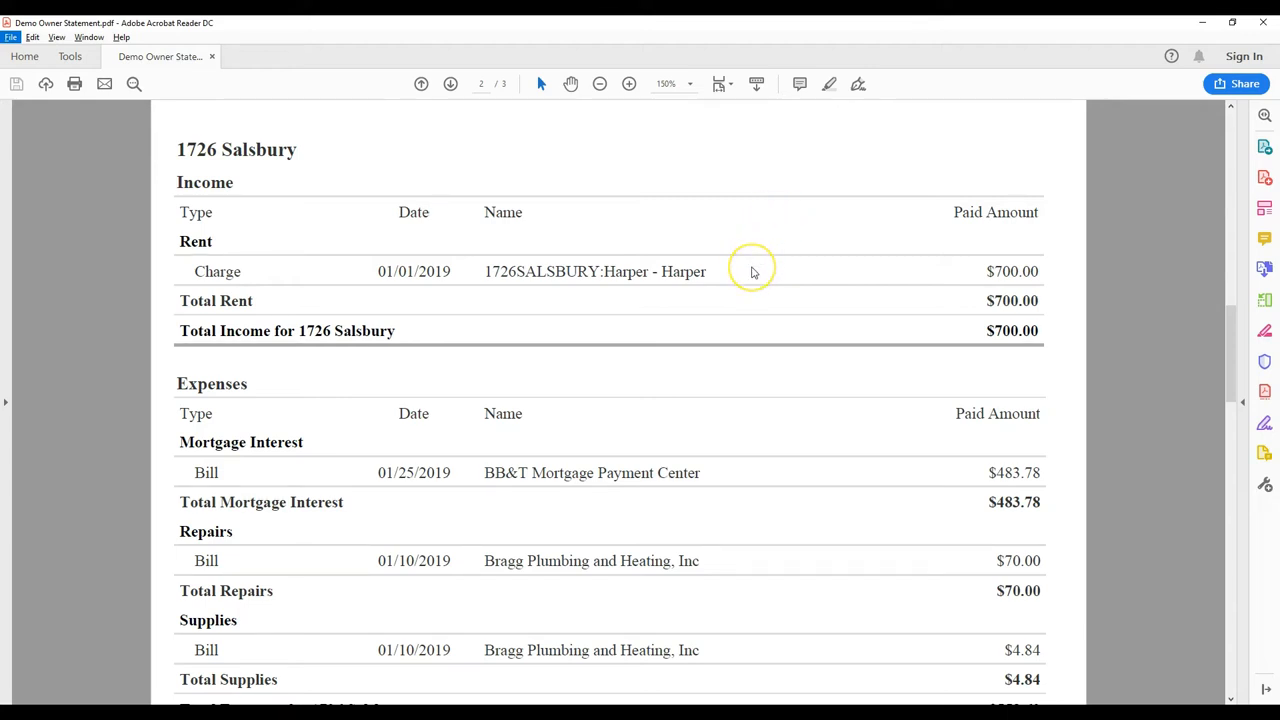
mouse_move(753, 271)
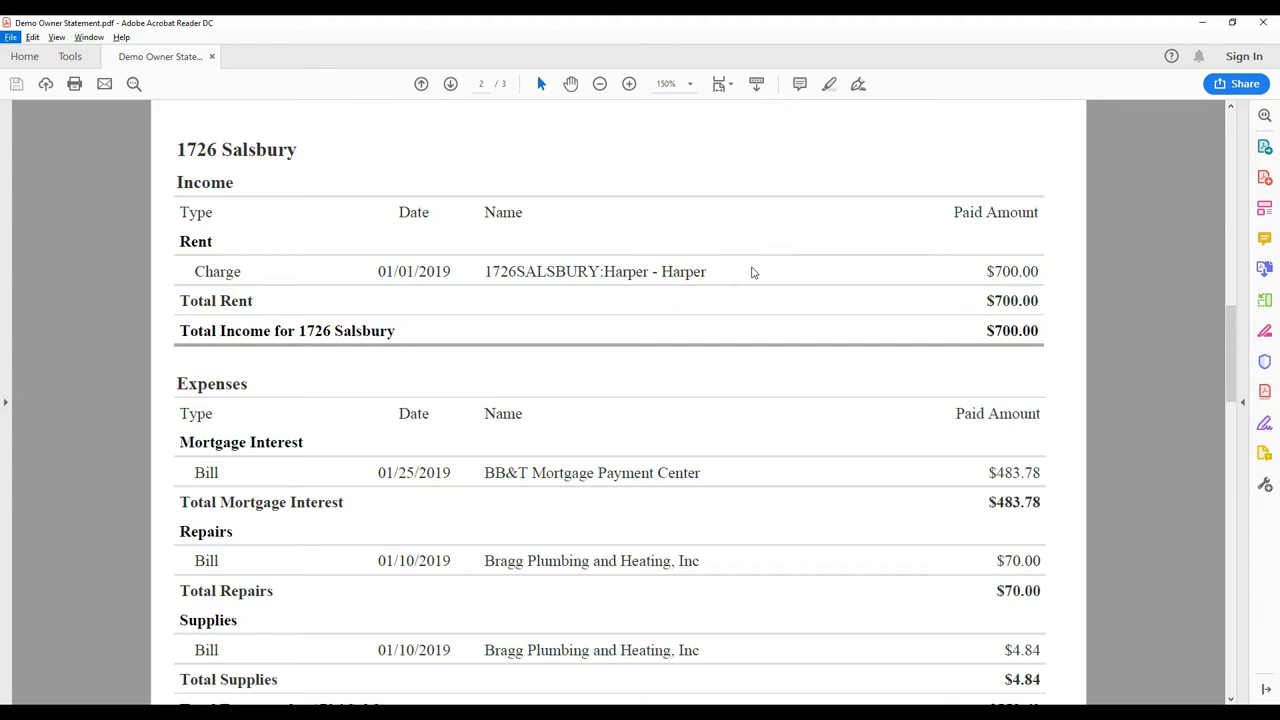
mouse_move(745, 475)
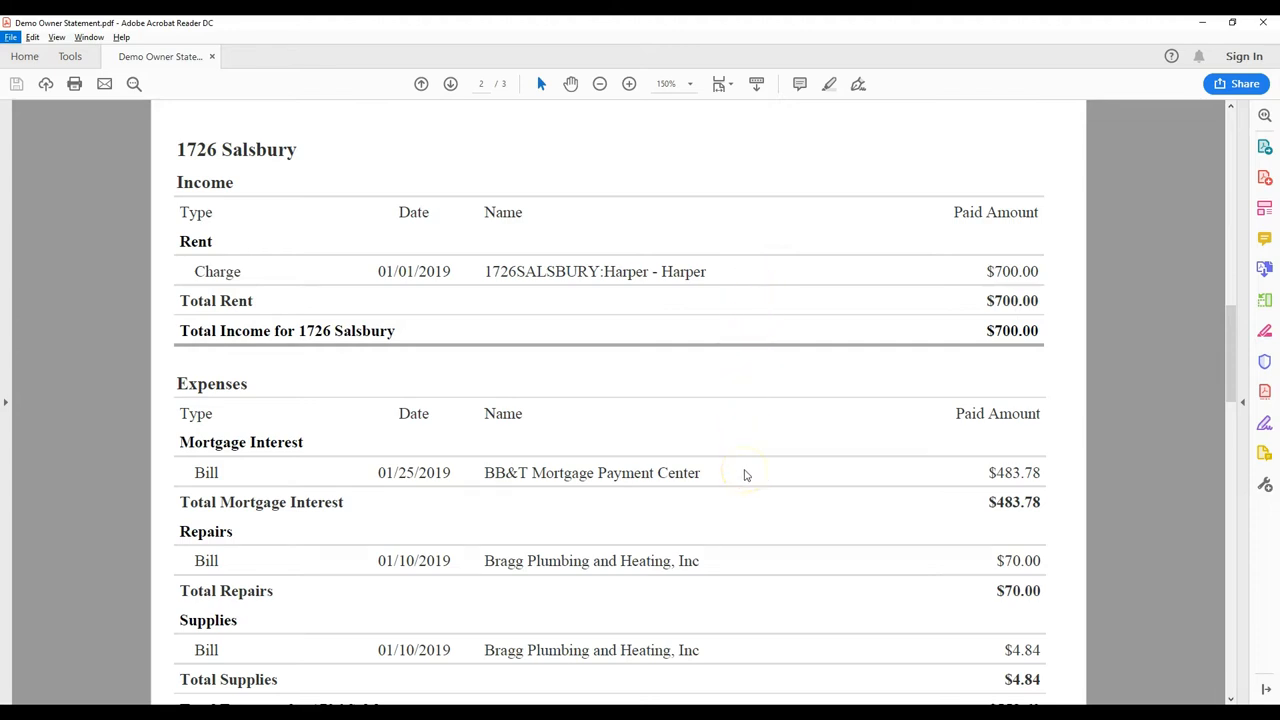
scroll("down", 3)
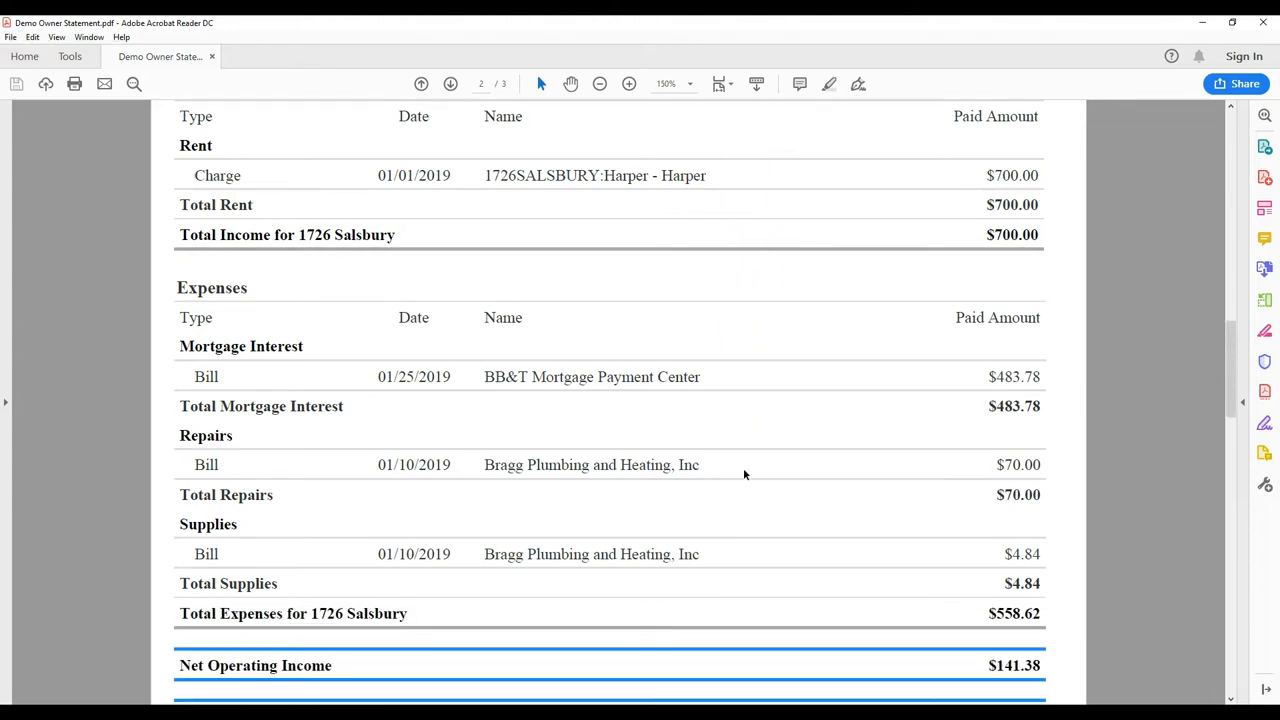
scroll("down", 3)
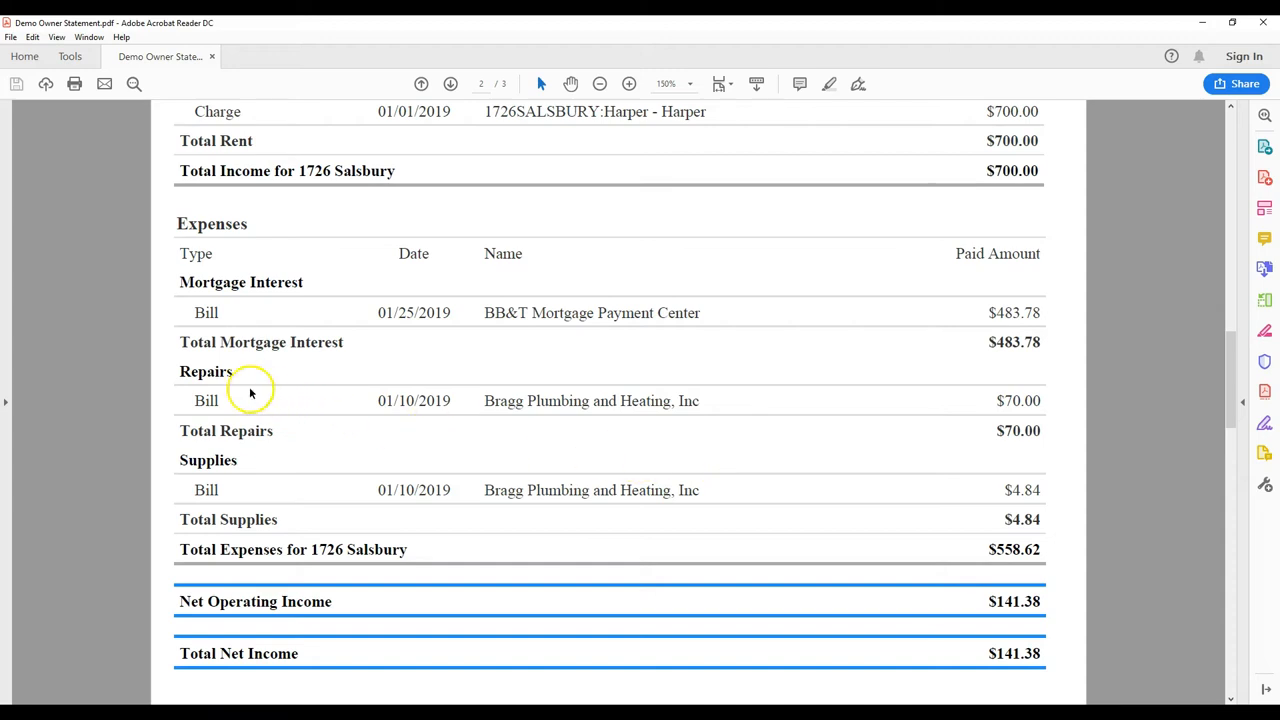
mouse_move(162, 460)
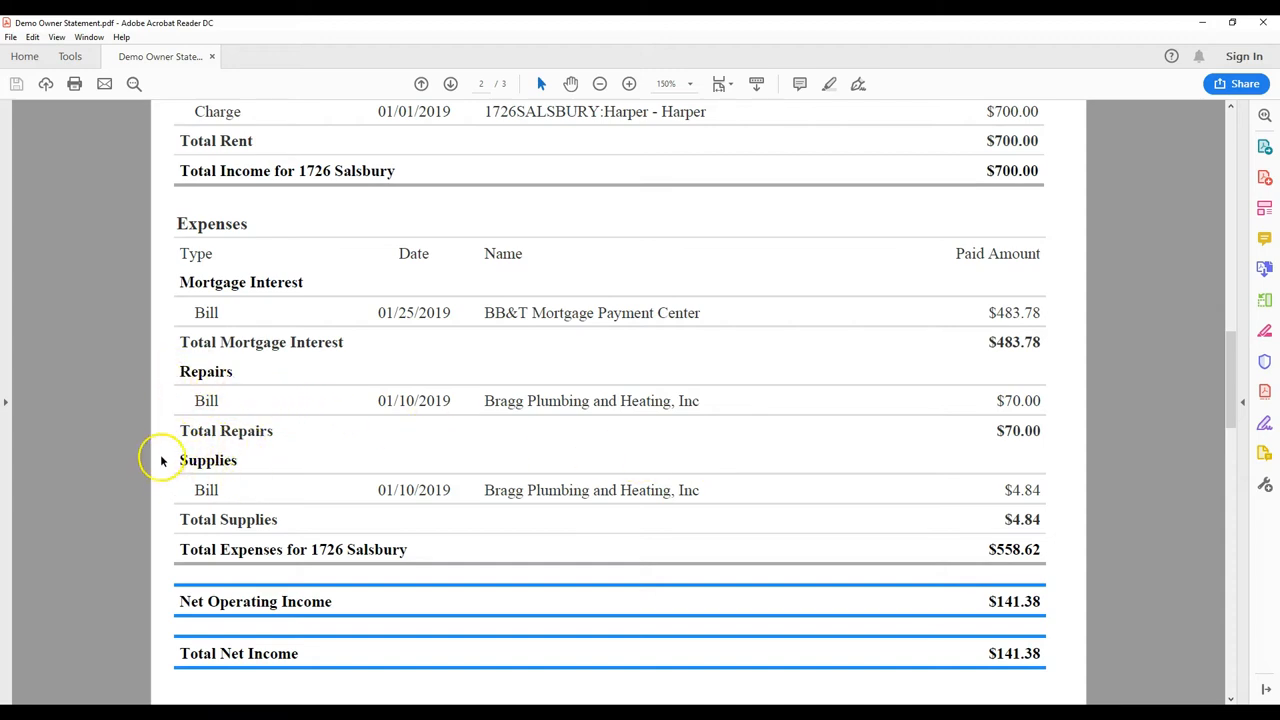
mouse_move(796, 497)
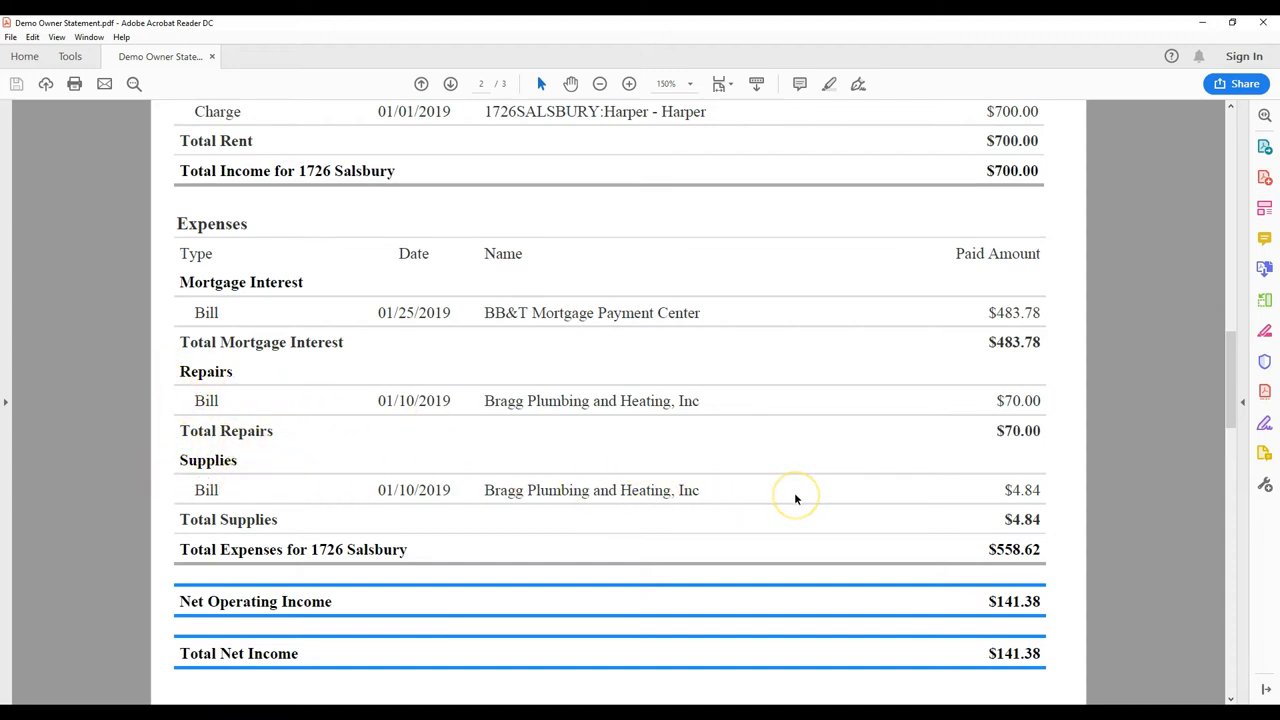
scroll("down", 3)
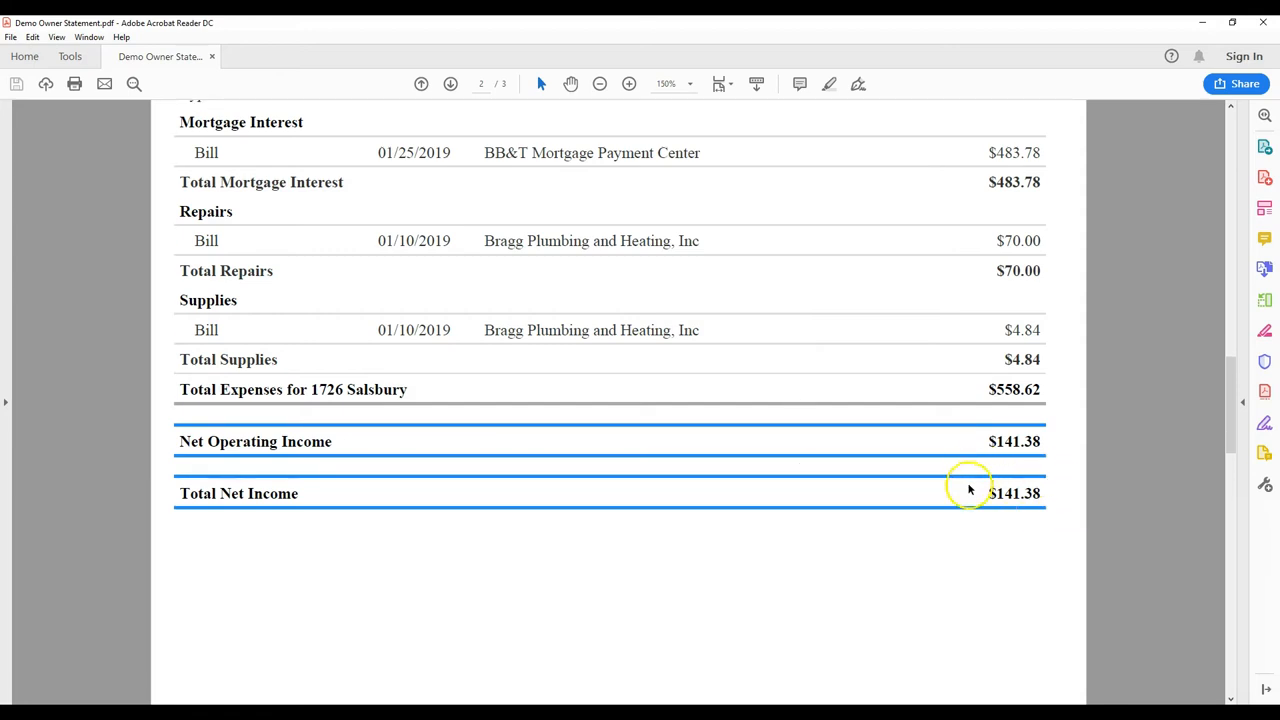
mouse_move(975, 477)
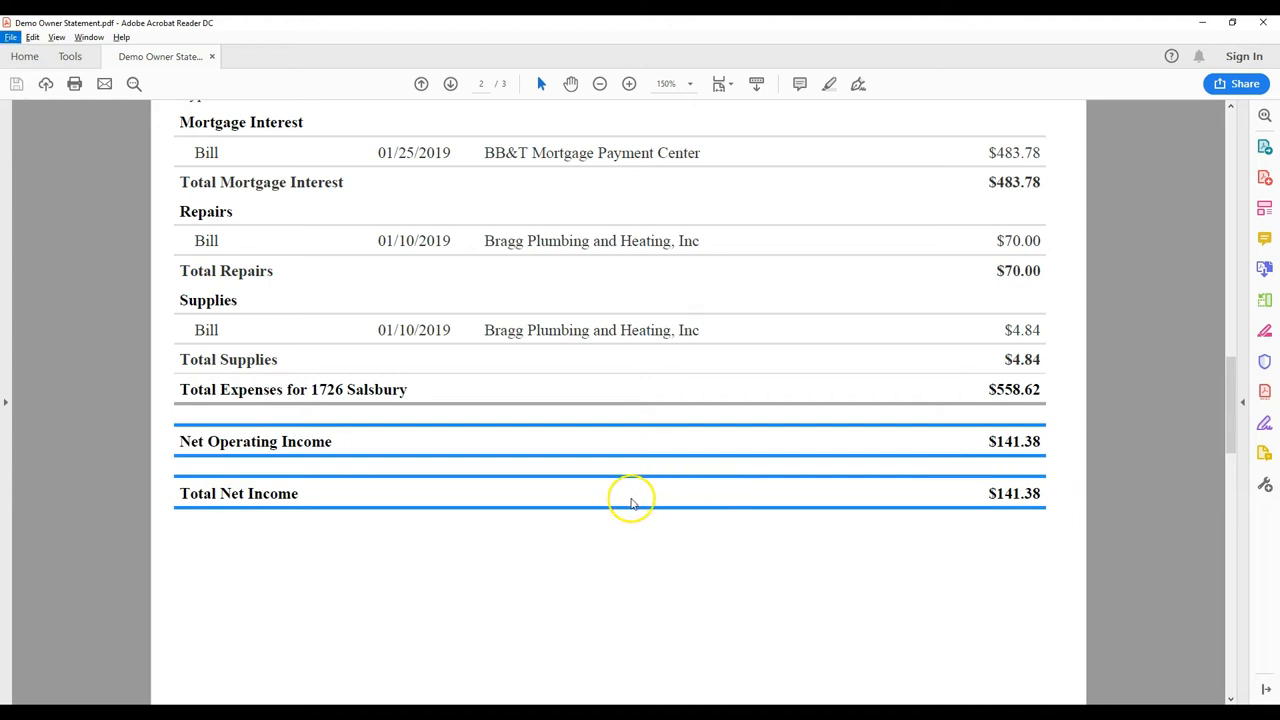
mouse_move(648, 463)
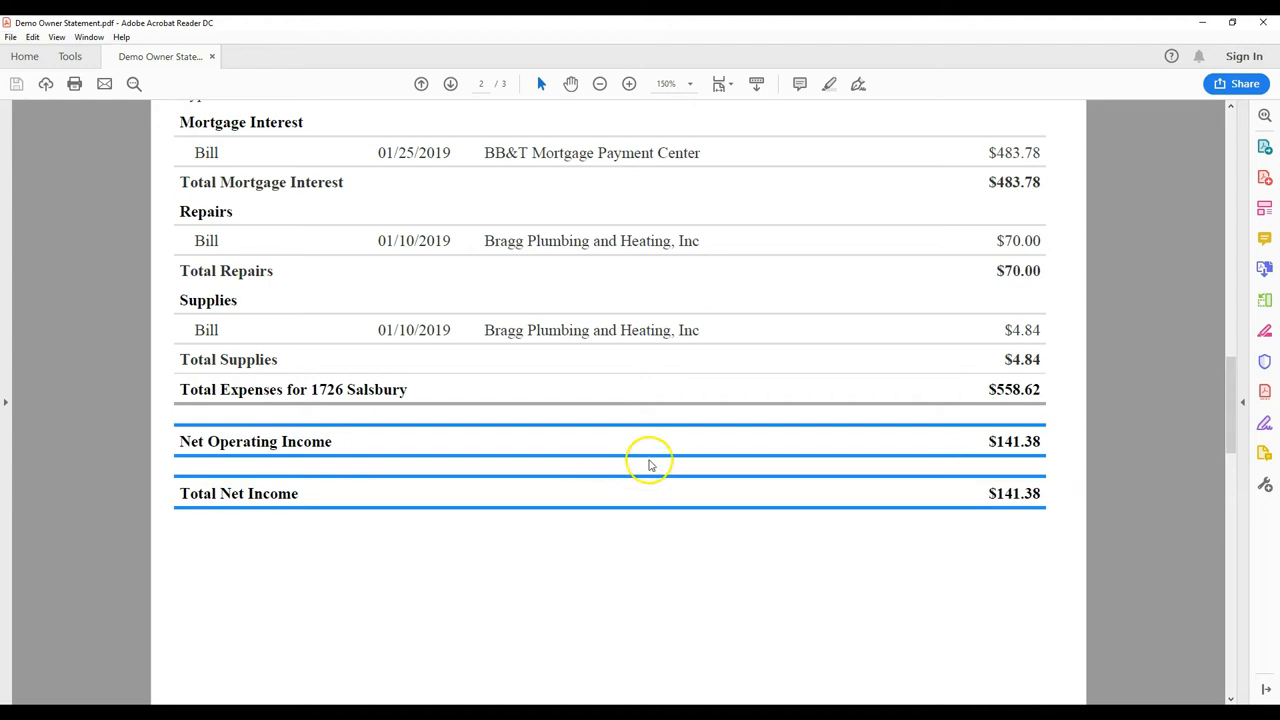
scroll("down", 3)
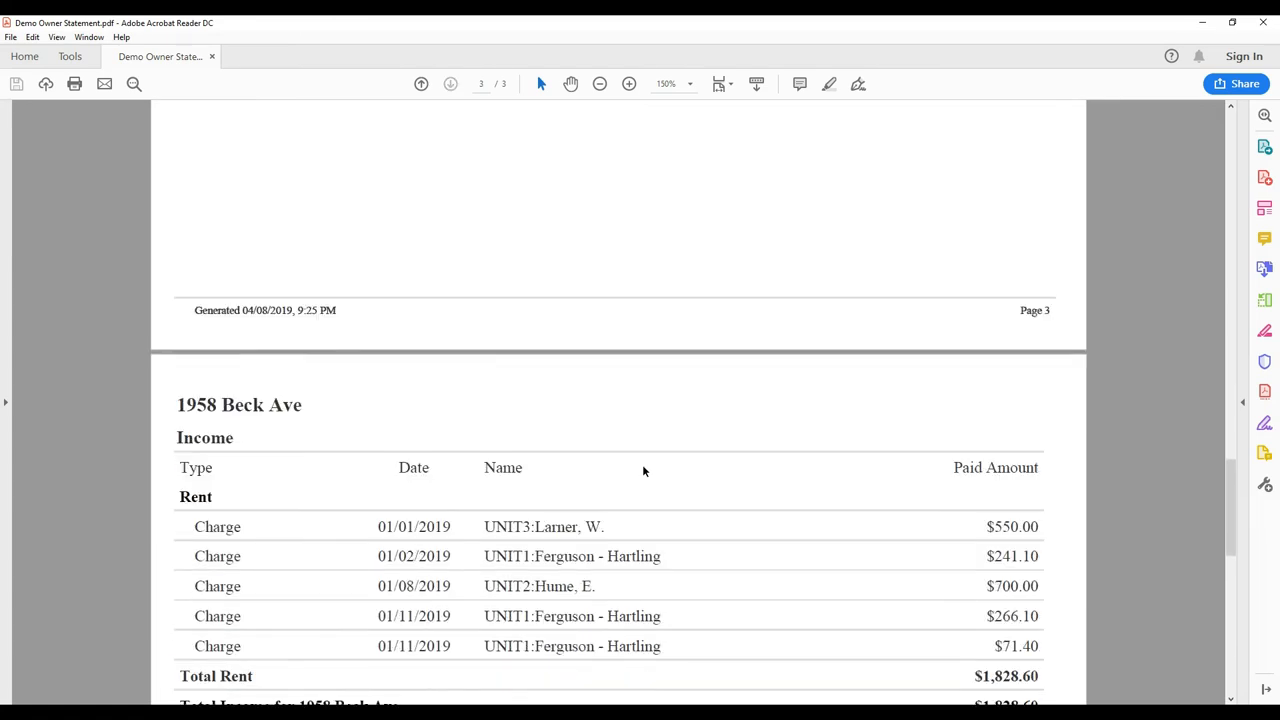
scroll("down", 3)
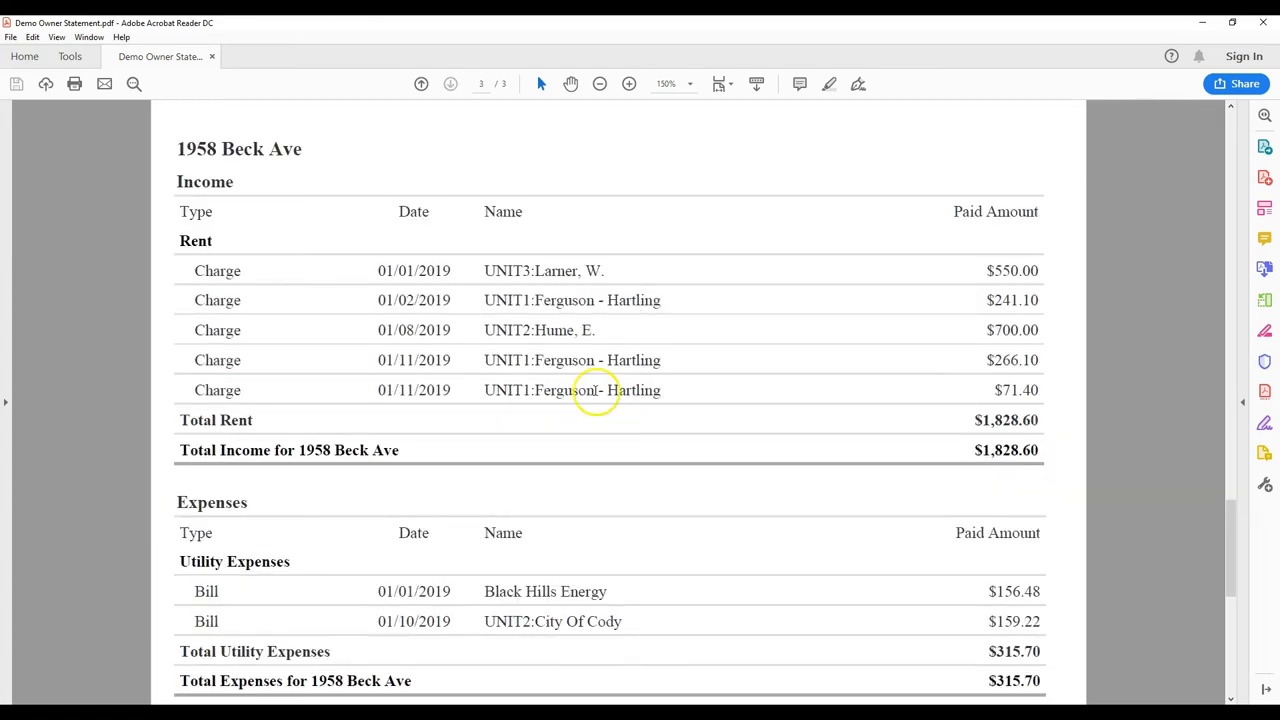
mouse_move(478, 375)
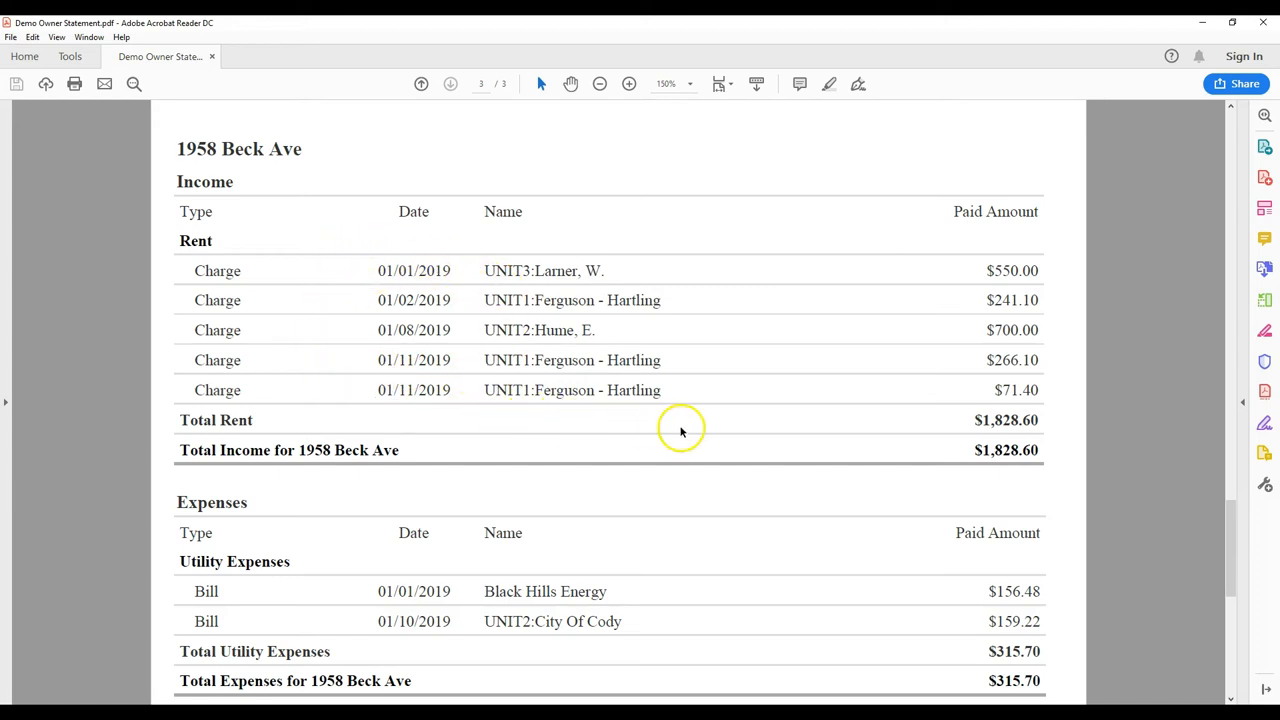
scroll("down", 3)
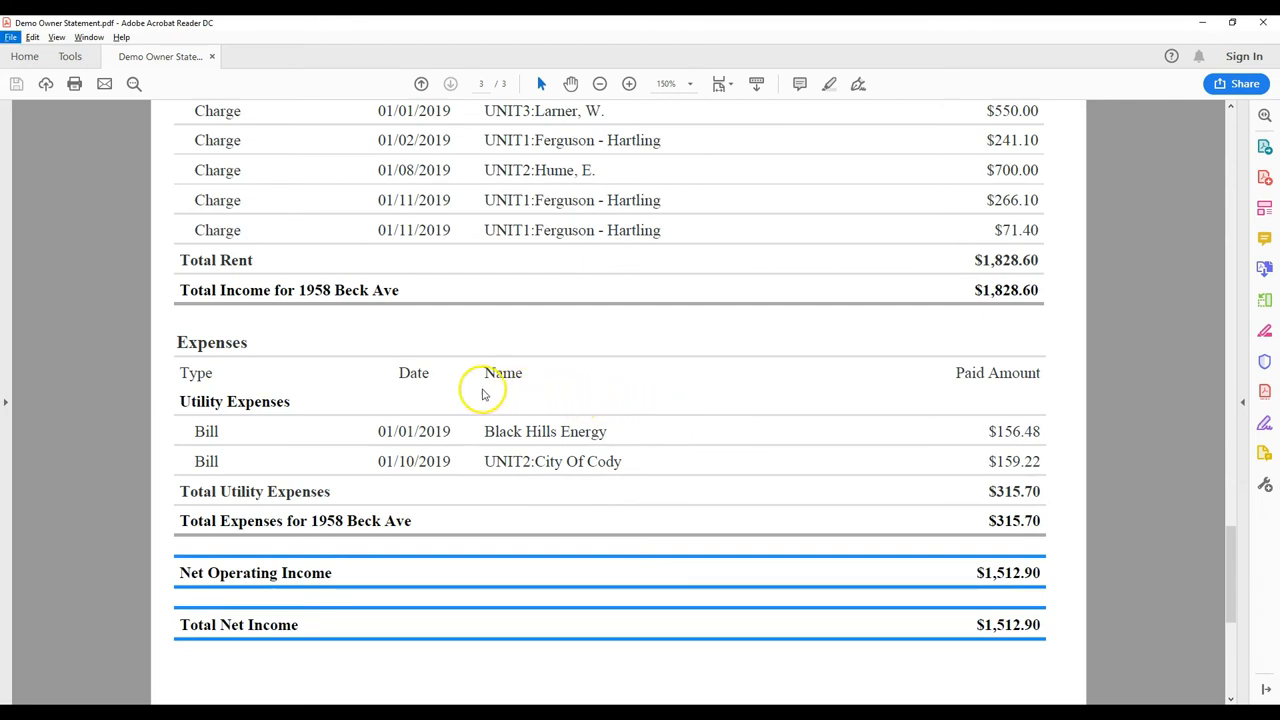
mouse_move(693, 522)
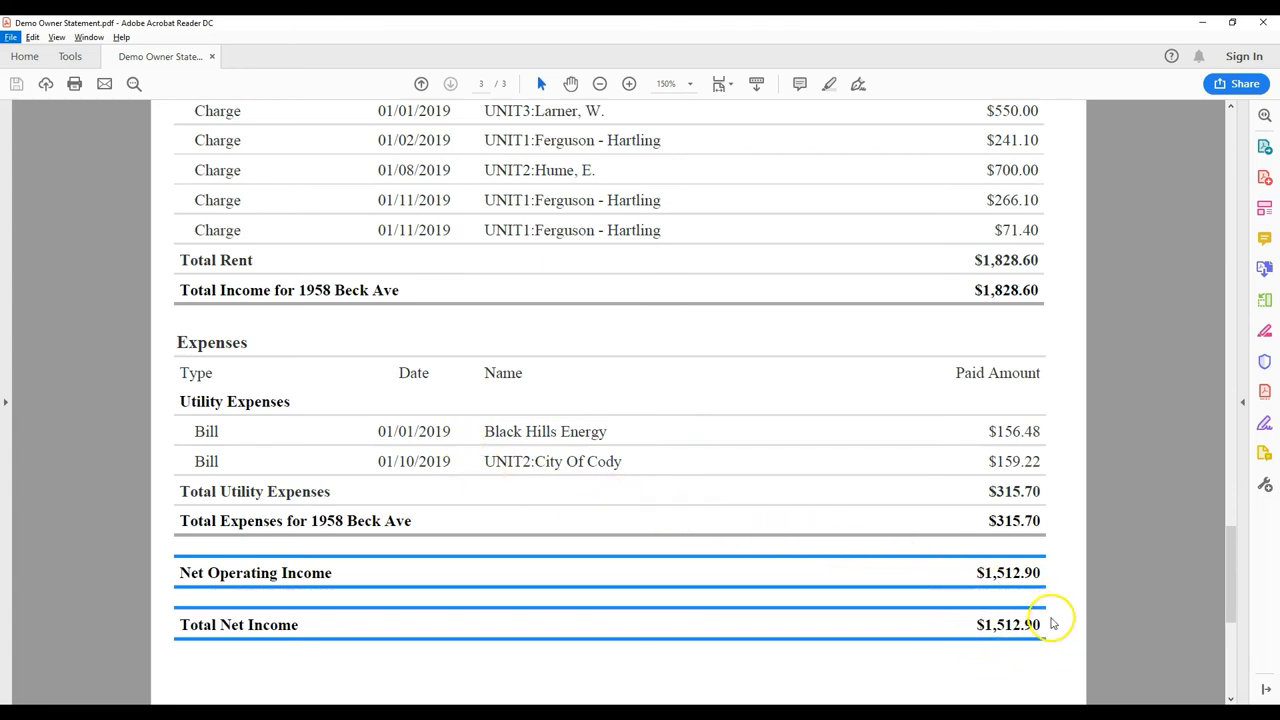
mouse_move(985, 607)
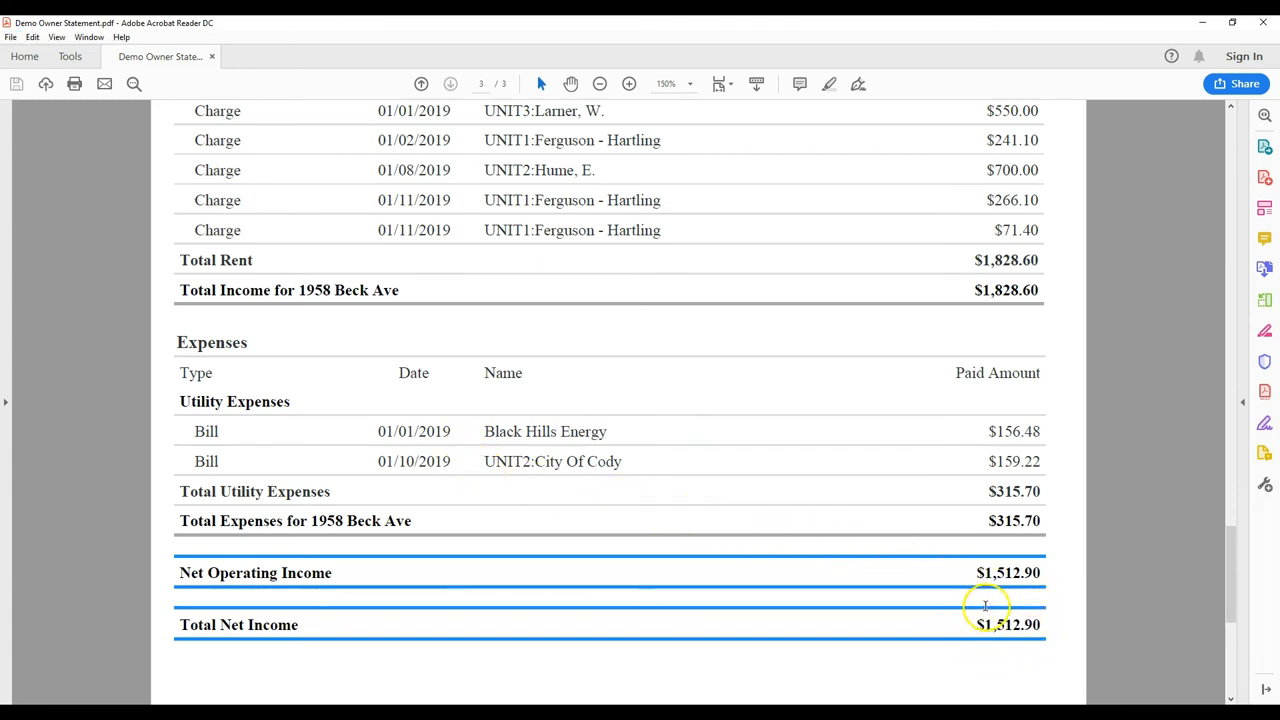